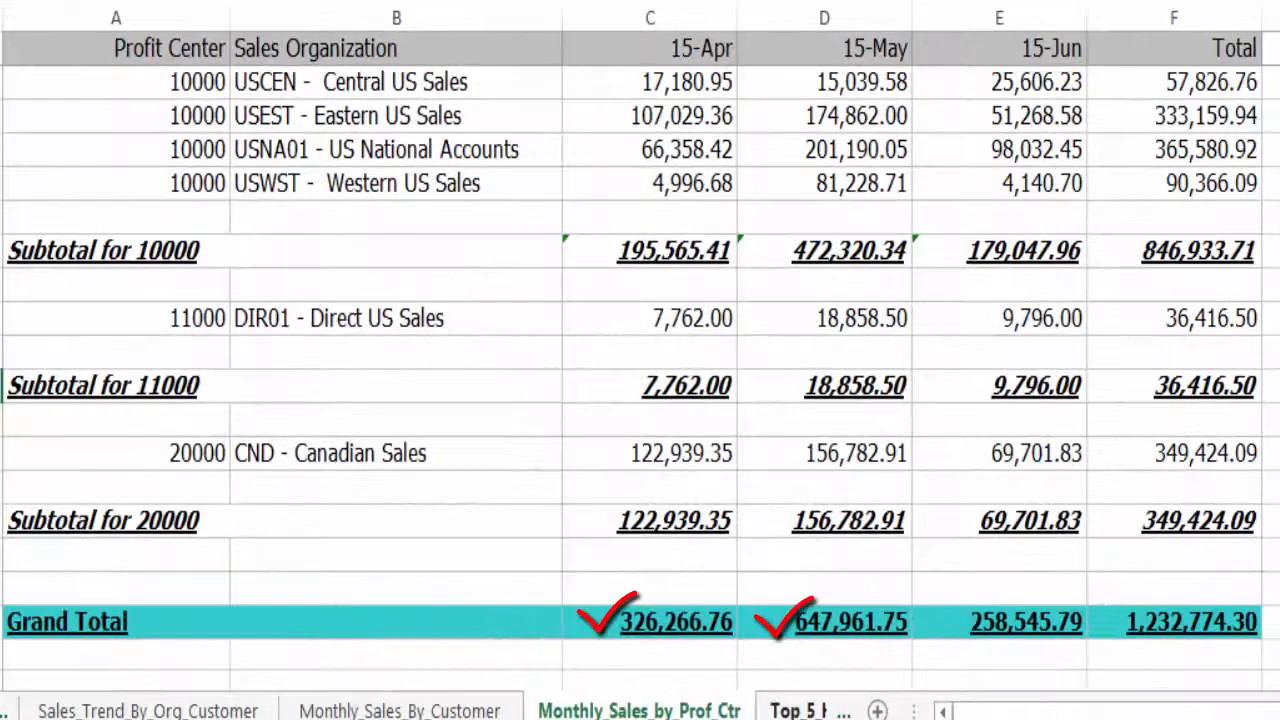
Step: Bring the SAP Sales Report text into view and page down through its customer and item lines
click(798, 710)
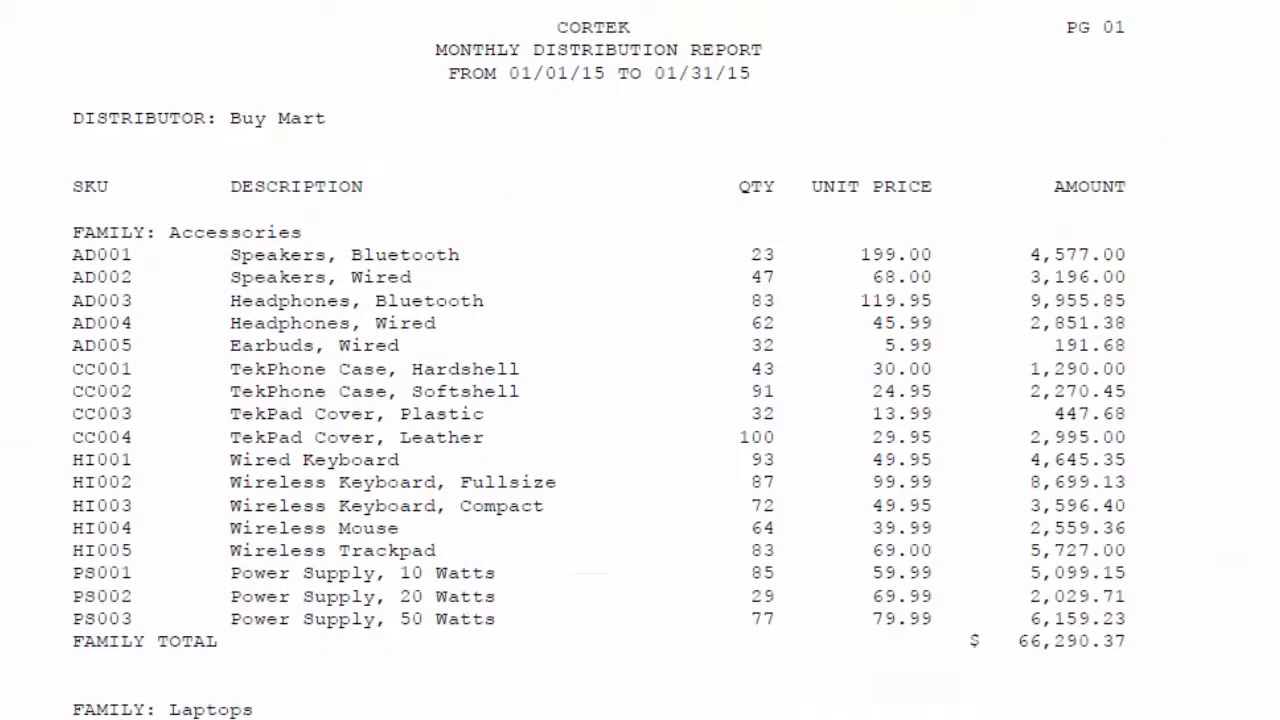
scroll(down, 3)
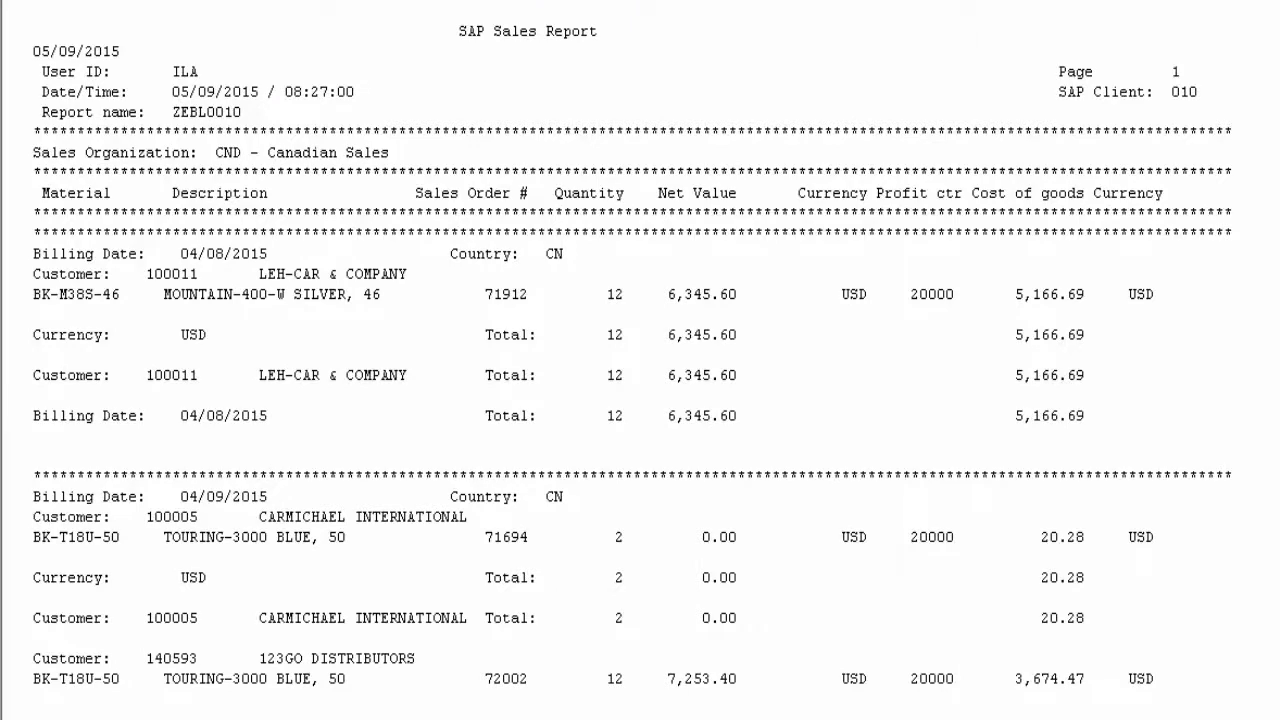
scroll(down, 3)
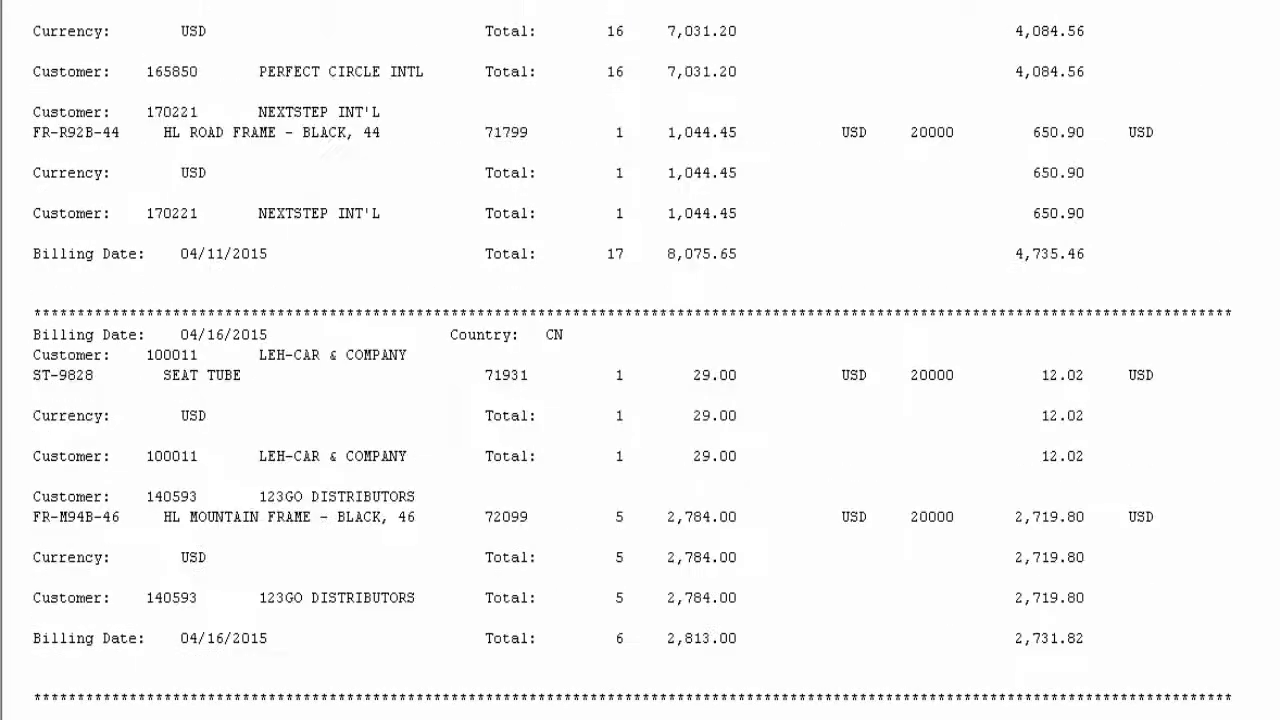
scroll(down, 3)
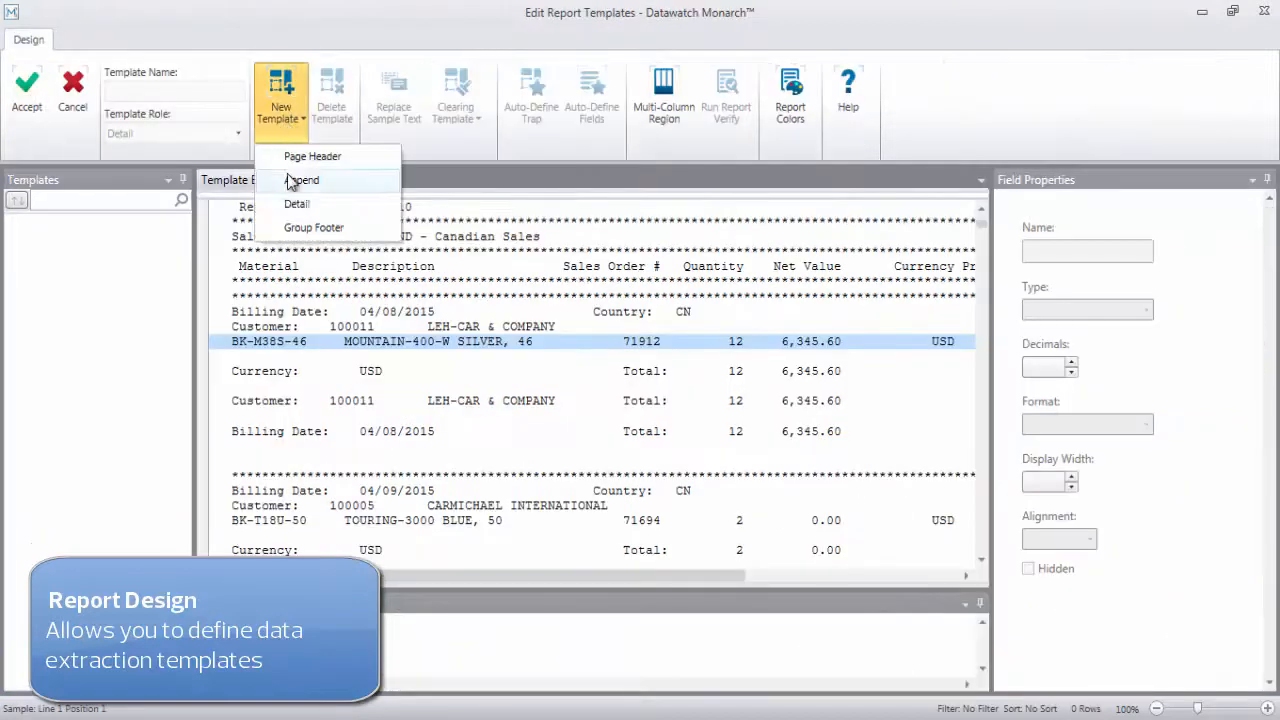
Step: Create a new Detail template sampled on the BK-M38S-46 item line and set its trap
click(296, 204)
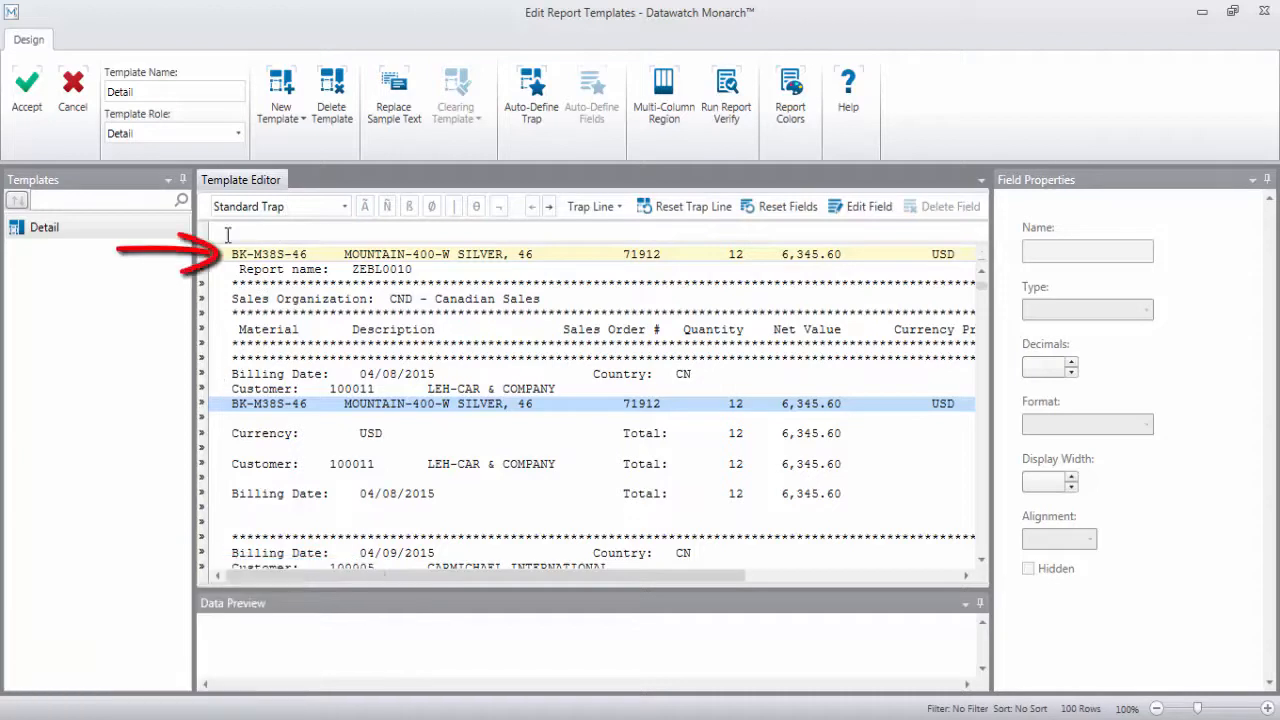
click(432, 206)
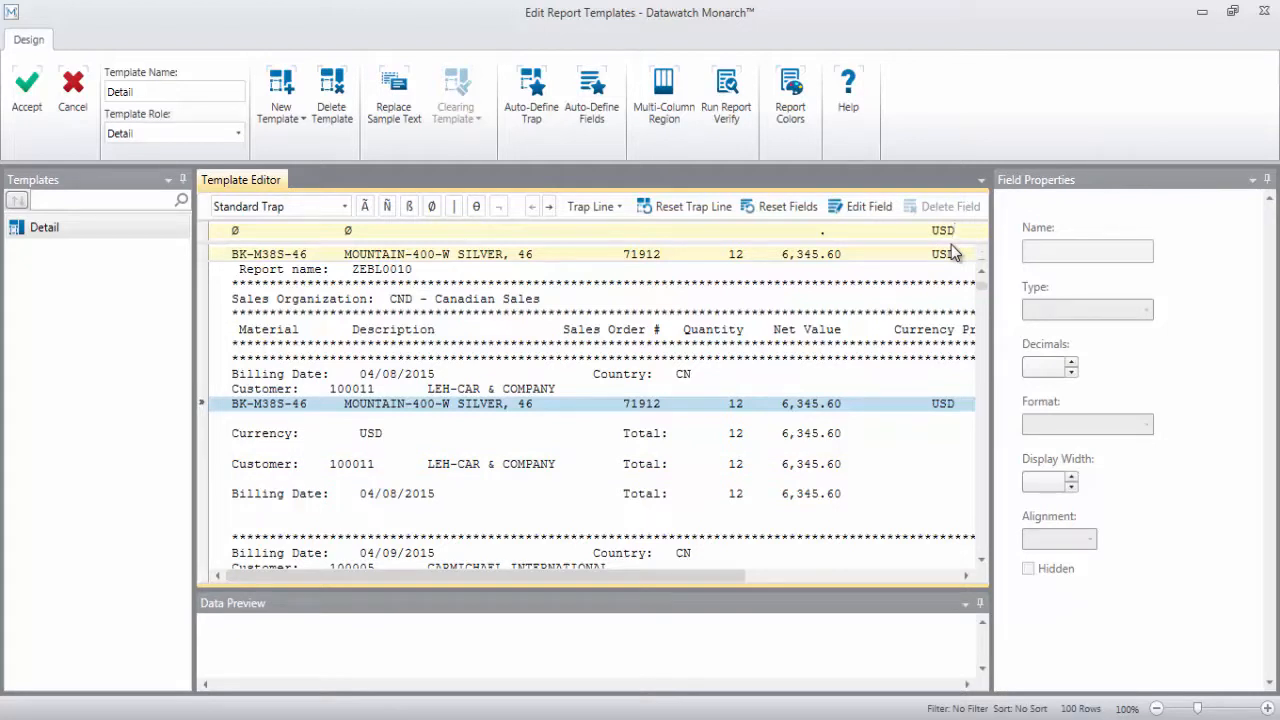
scroll(down, 3)
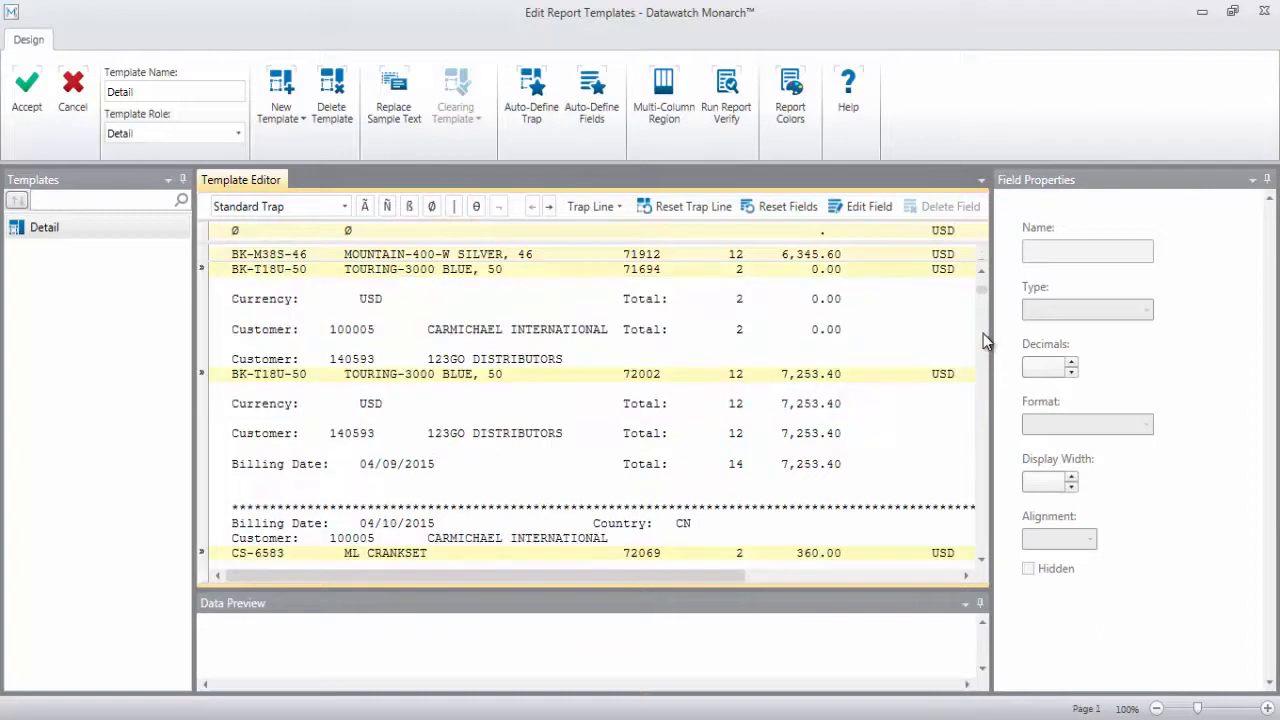
scroll(down, 3)
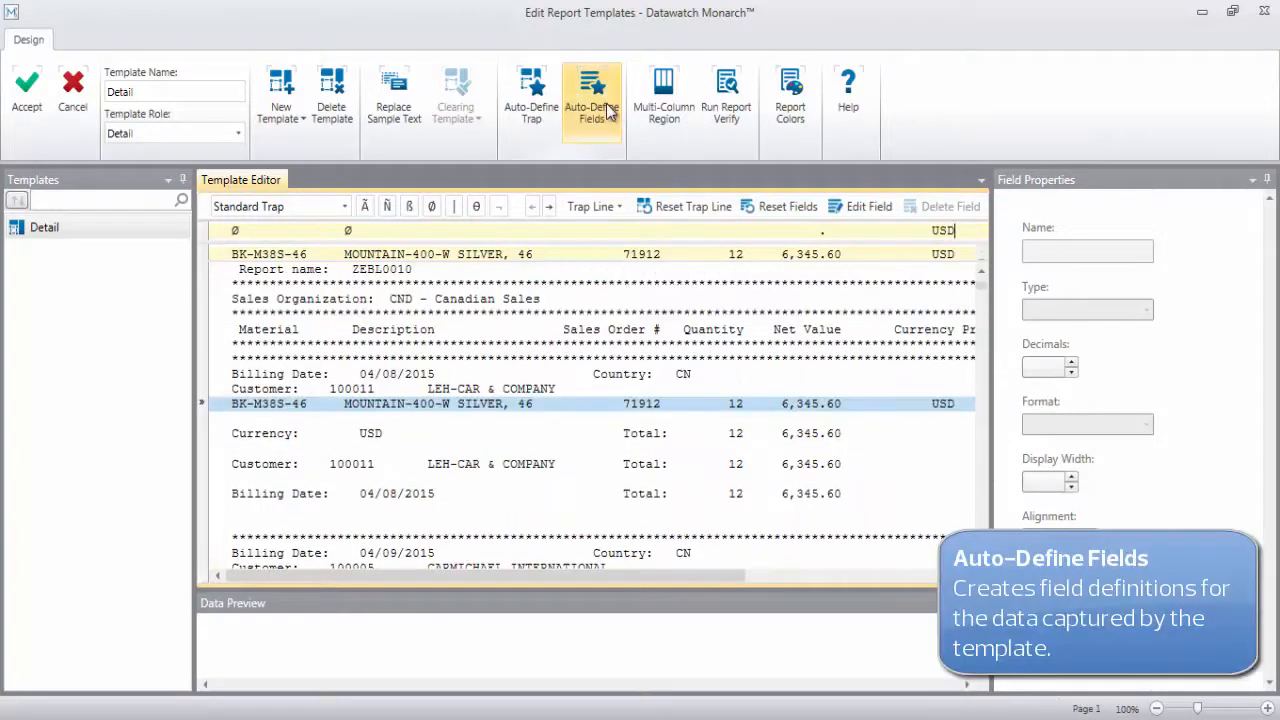
Step: Auto-define the fields from the trapped item line (Item No, Order No, Qty, Sale Amount, COGS)
click(592, 96)
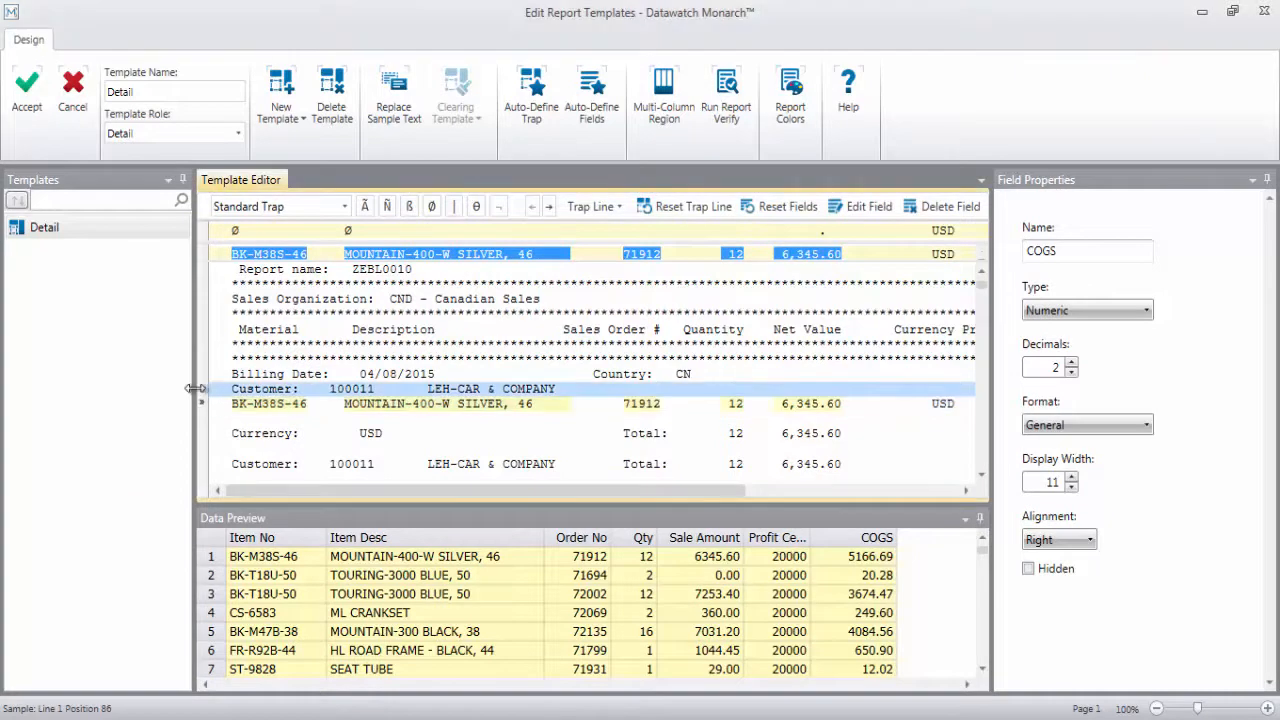
Step: Name the new append template Customer and sample it on the Customer: line
click(280, 96)
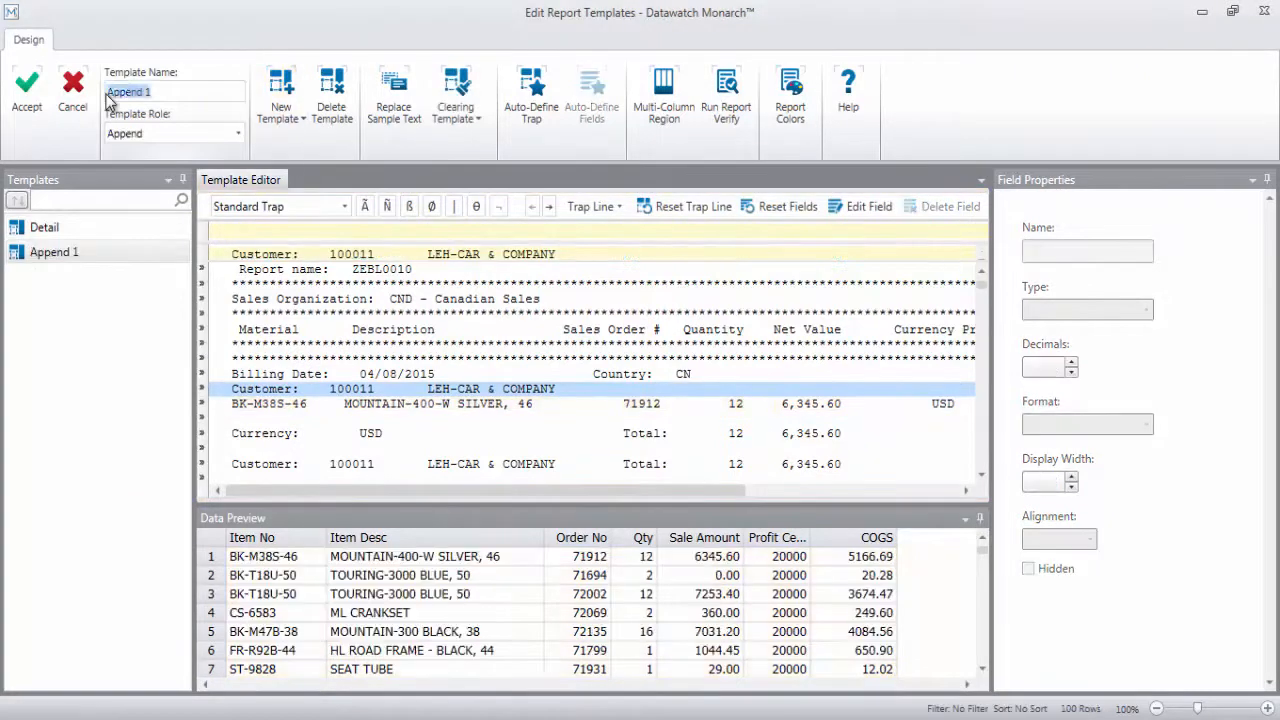
text(Customer)
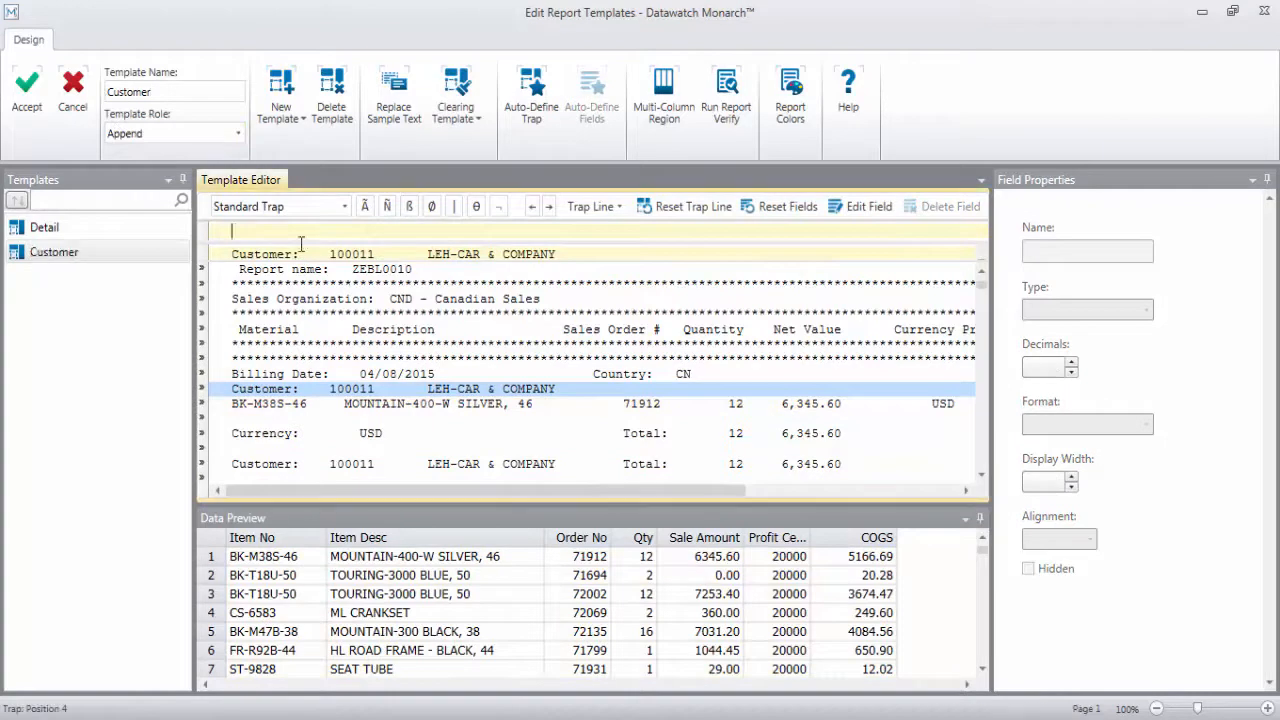
text(Cus)
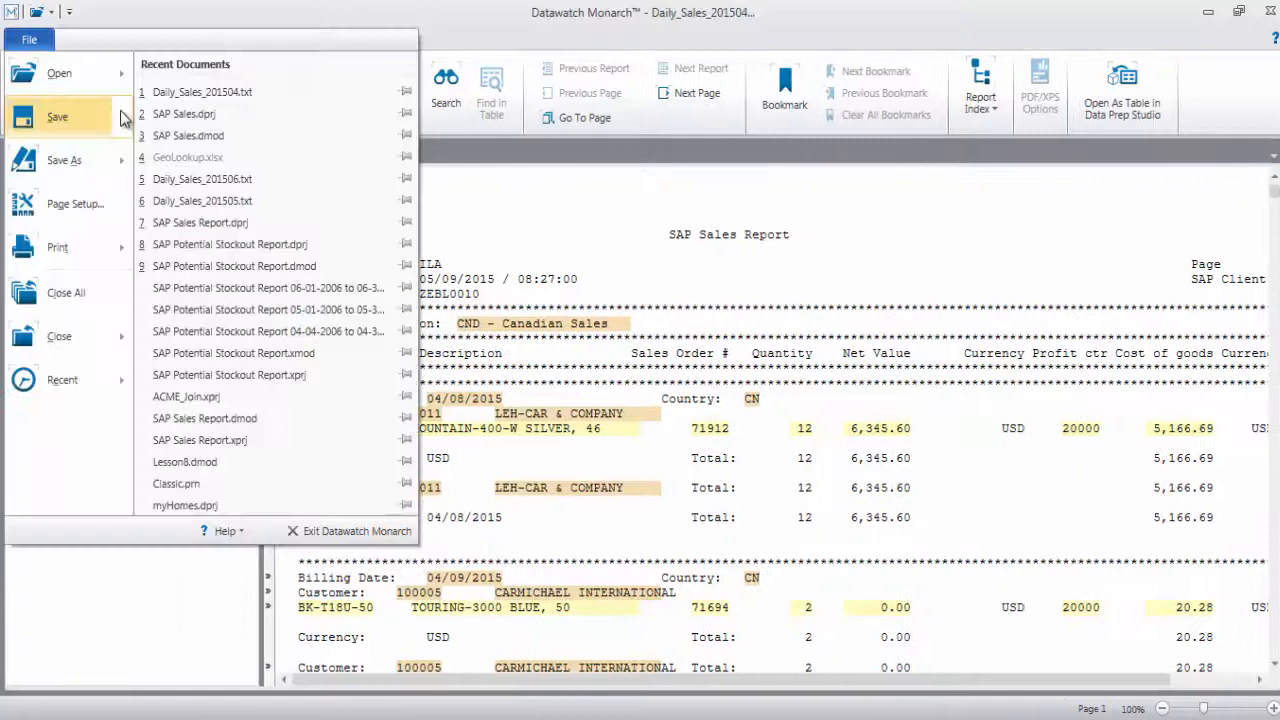
Step: Load the remaining Daily_Sales reports and review the combined April–June table rows
click(56, 116)
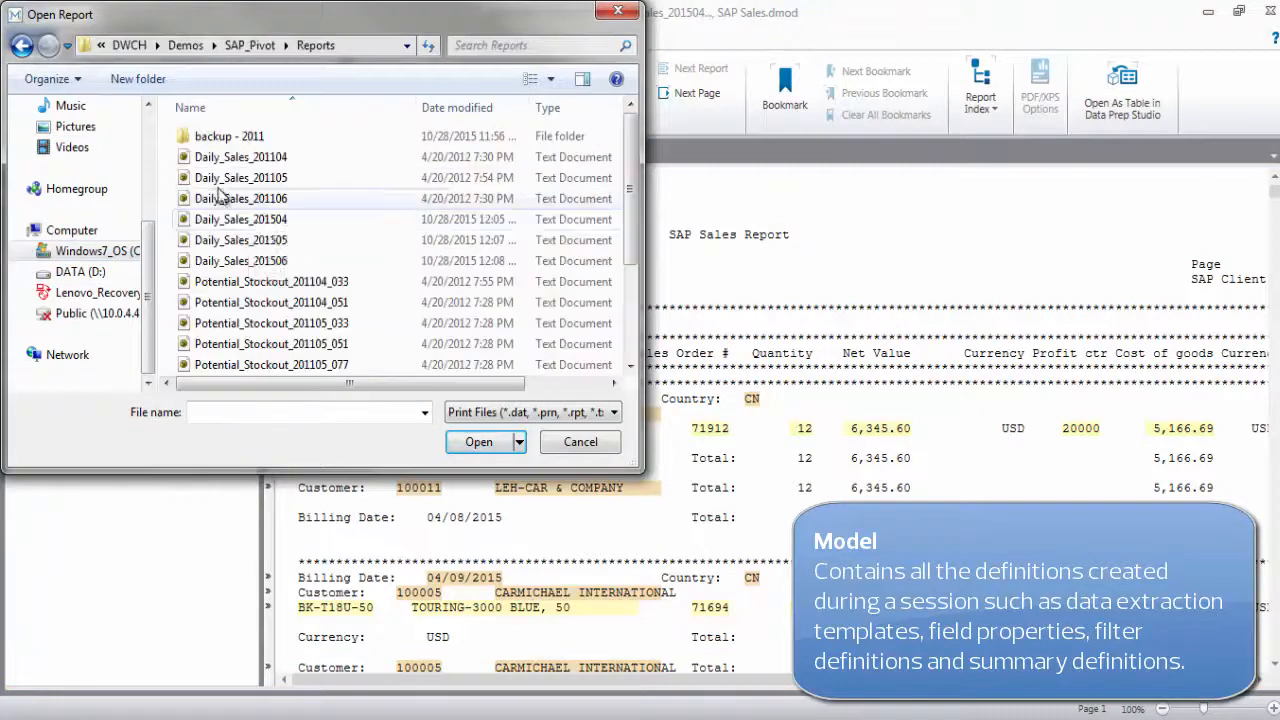
click(478, 442)
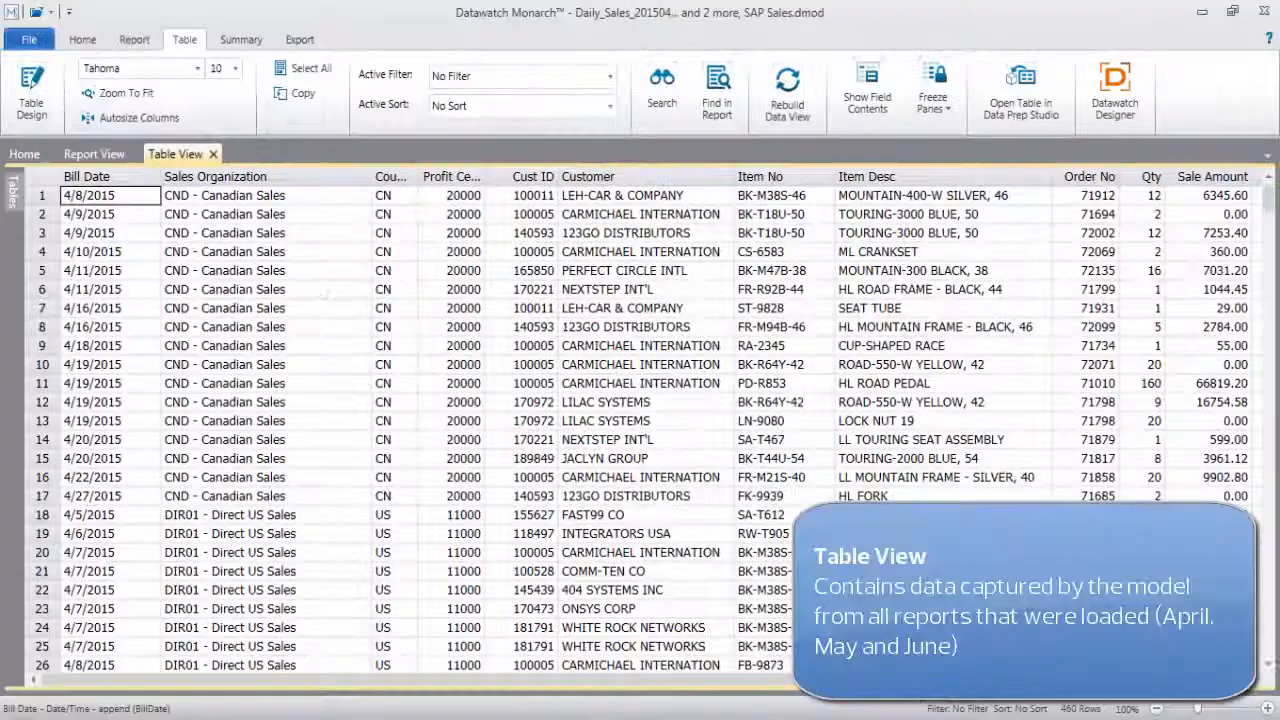
scroll(down, 3)
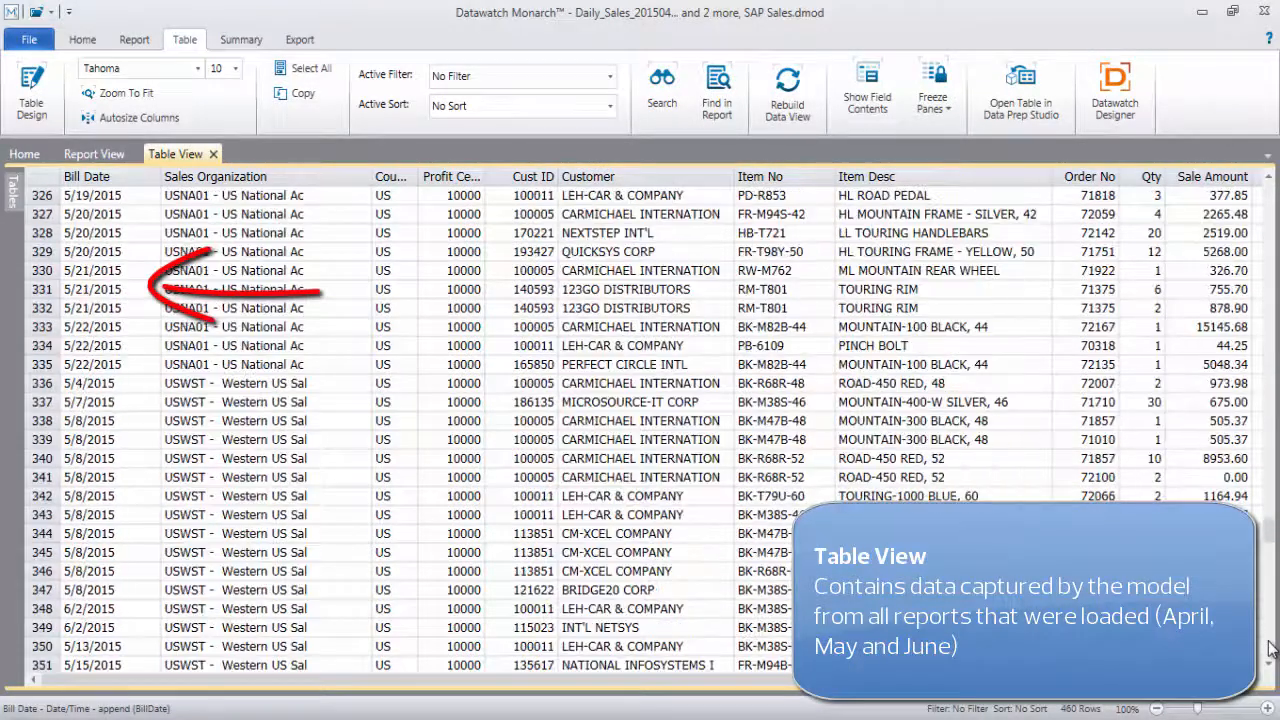
scroll(down, 3)
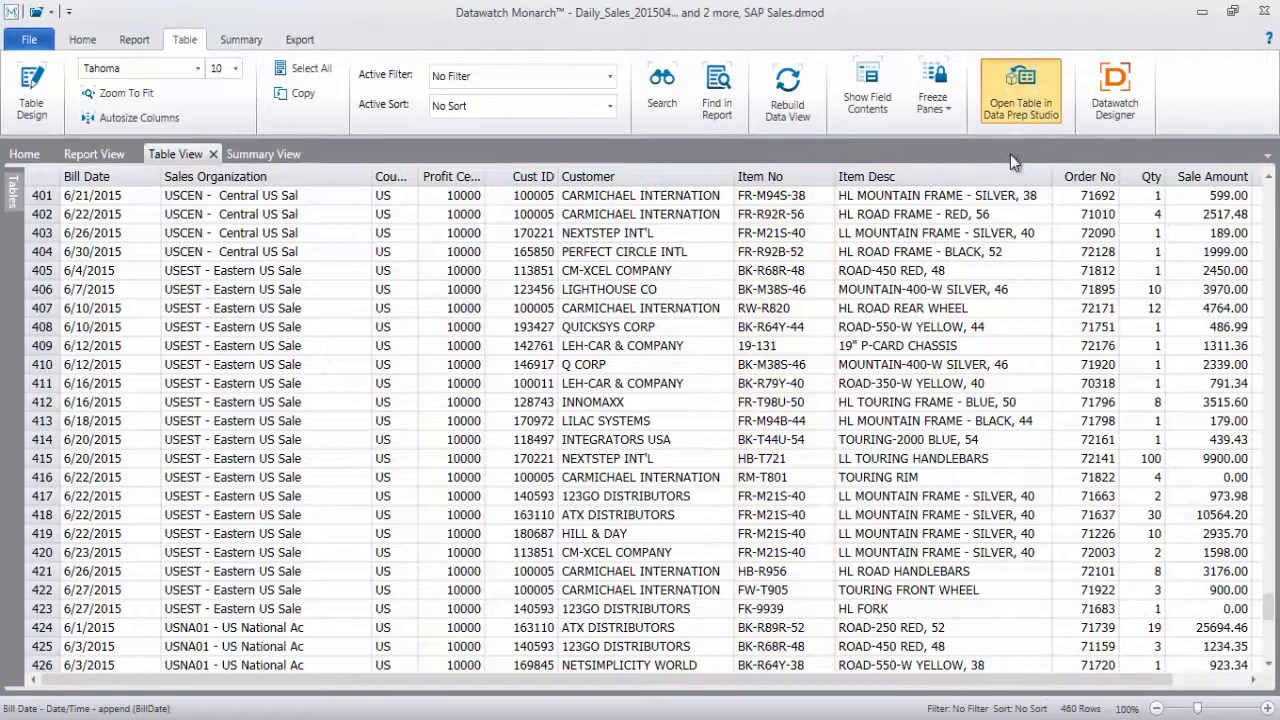
Step: Open the extracted sales table in Data Prep Studio
click(1020, 90)
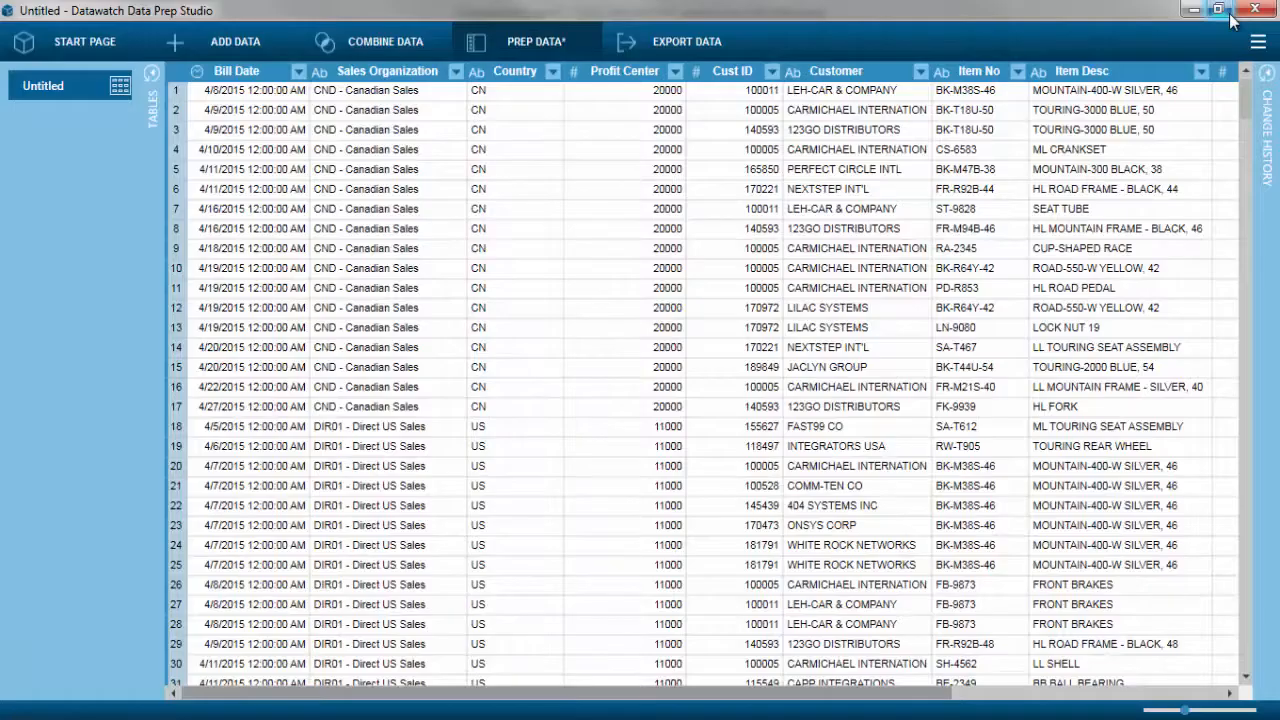
click(920, 72)
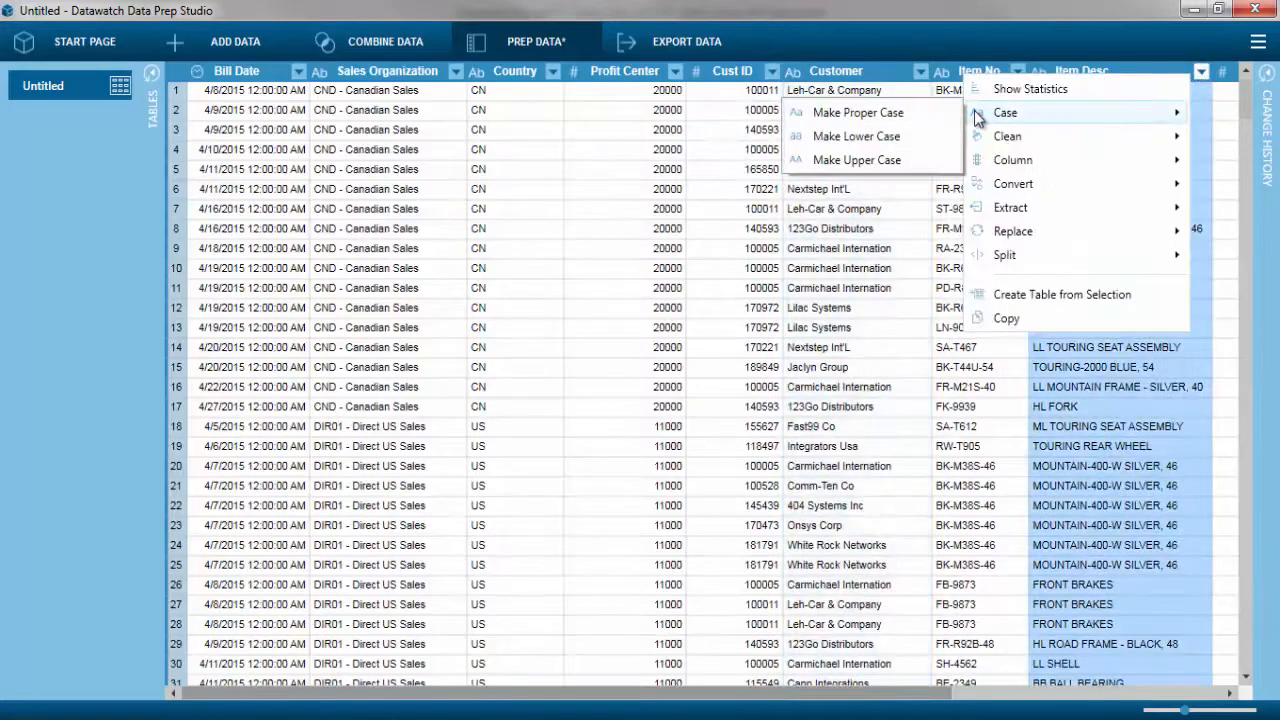
click(856, 112)
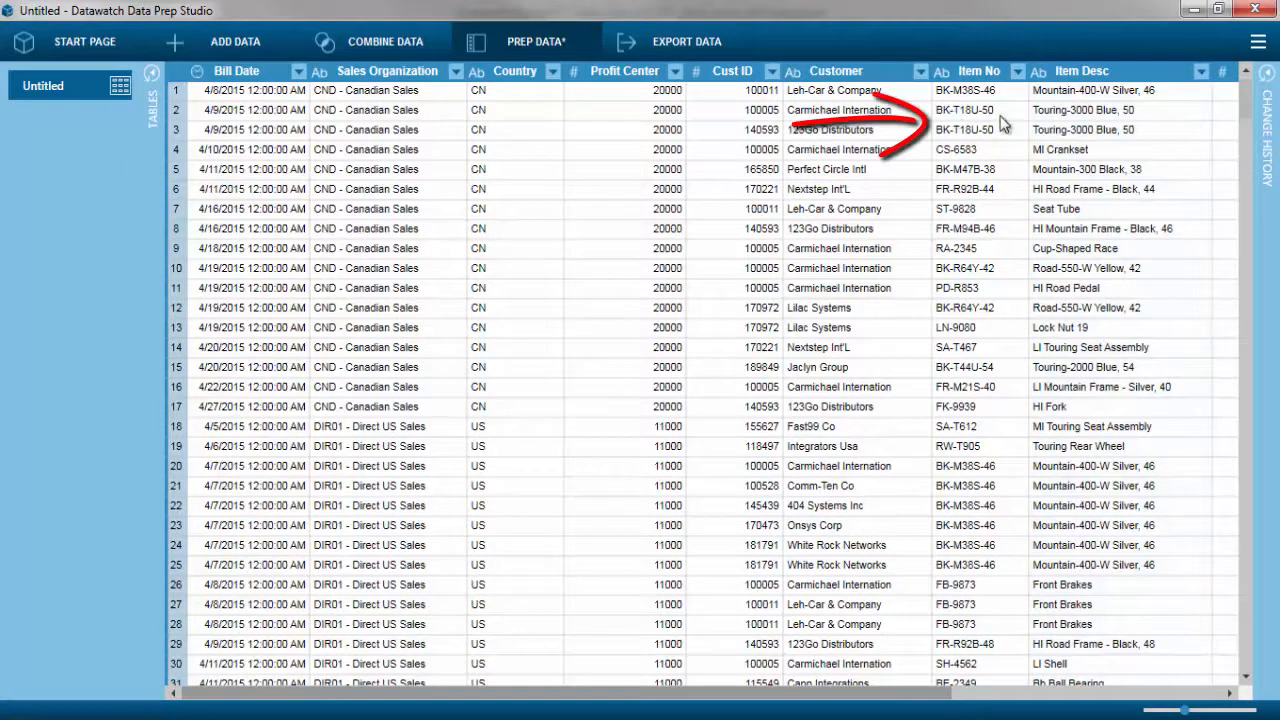
mouse_move(1020, 128)
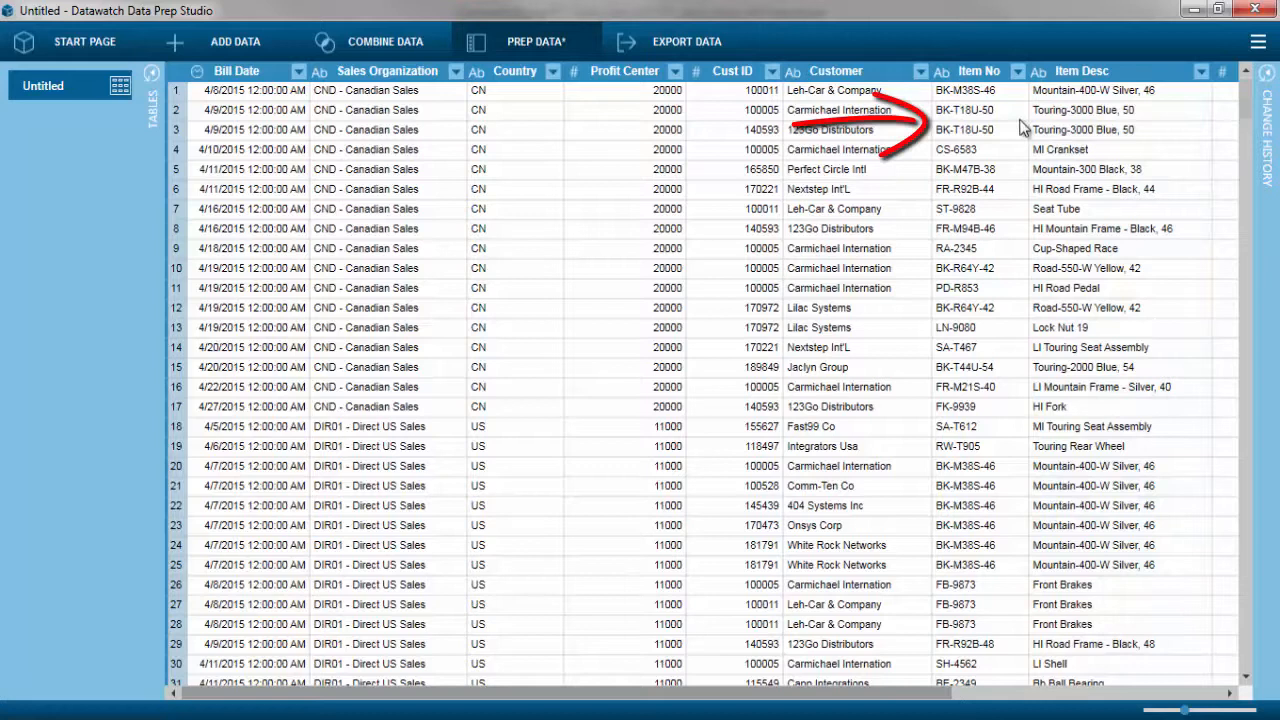
Step: Extract the left 2 characters of Item No into a new column
click(1016, 72)
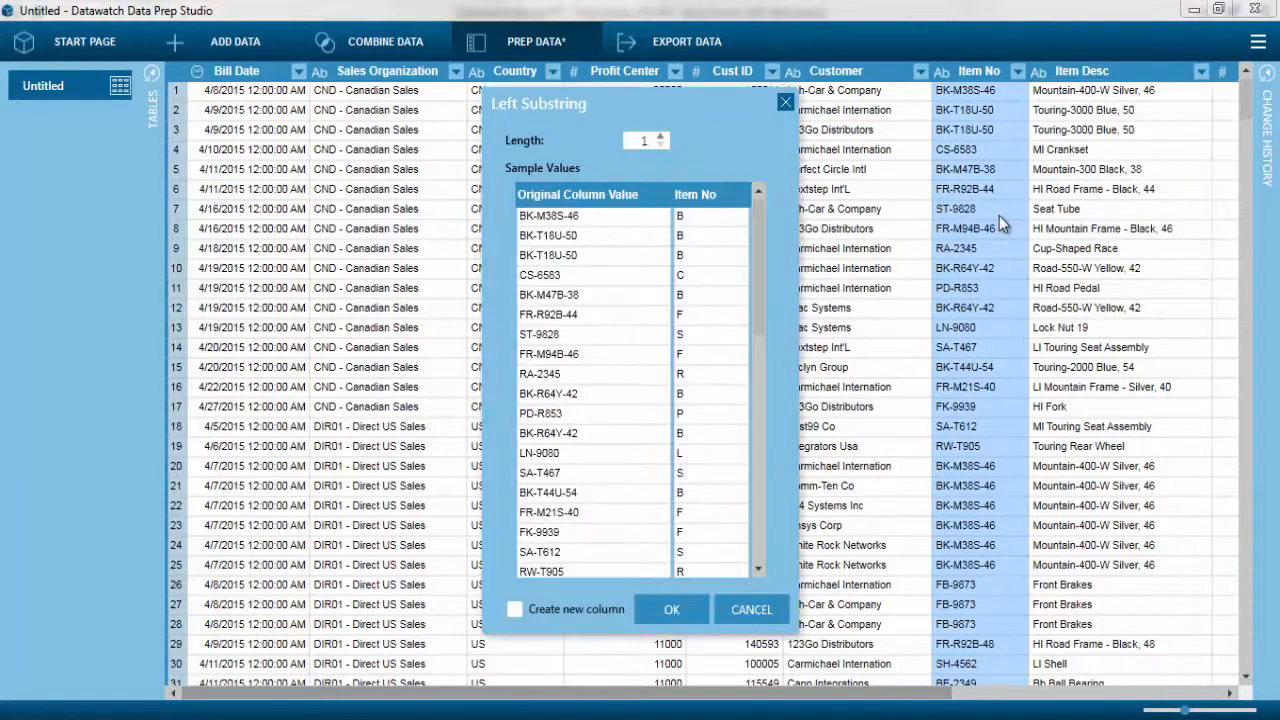
click(672, 608)
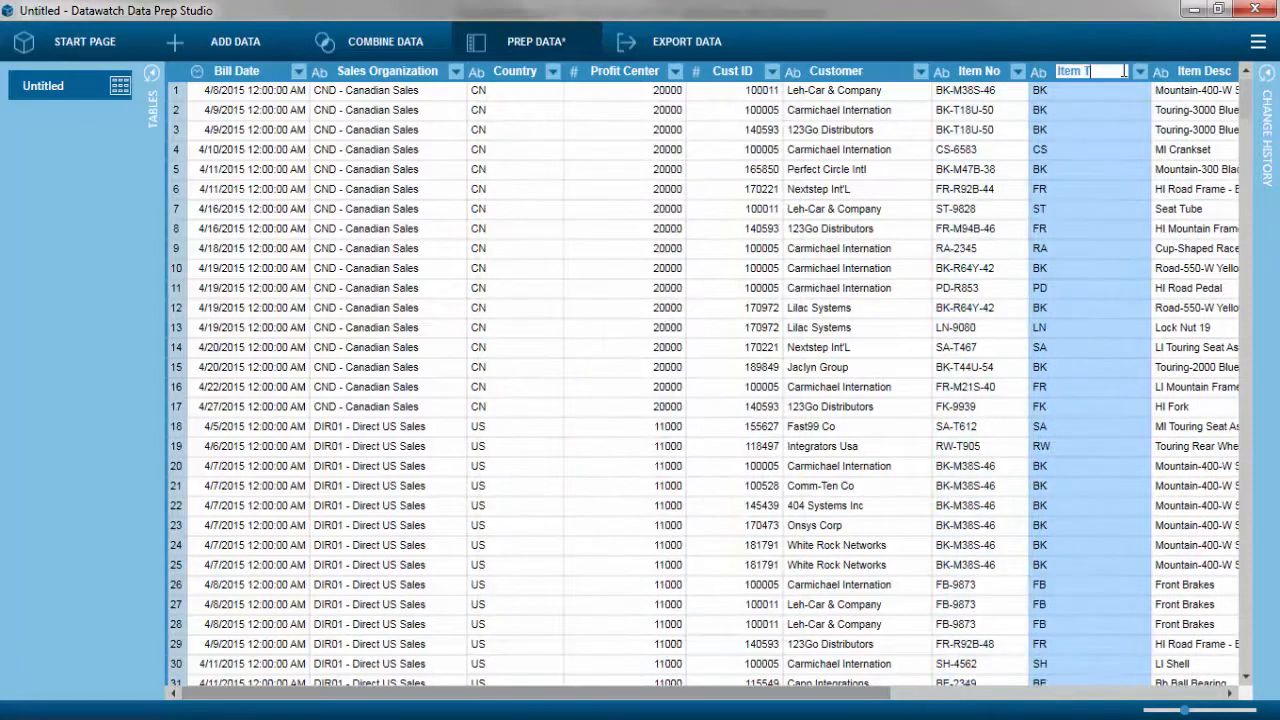
click(1260, 42)
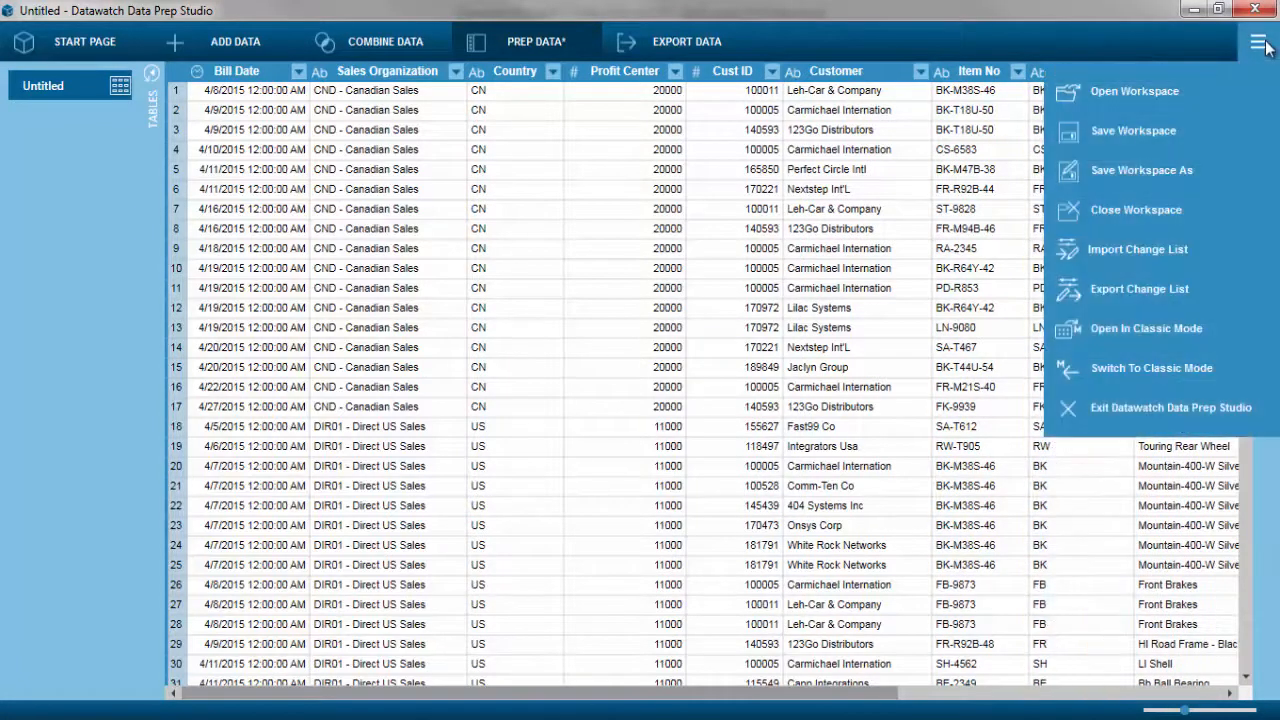
mouse_move(1146, 328)
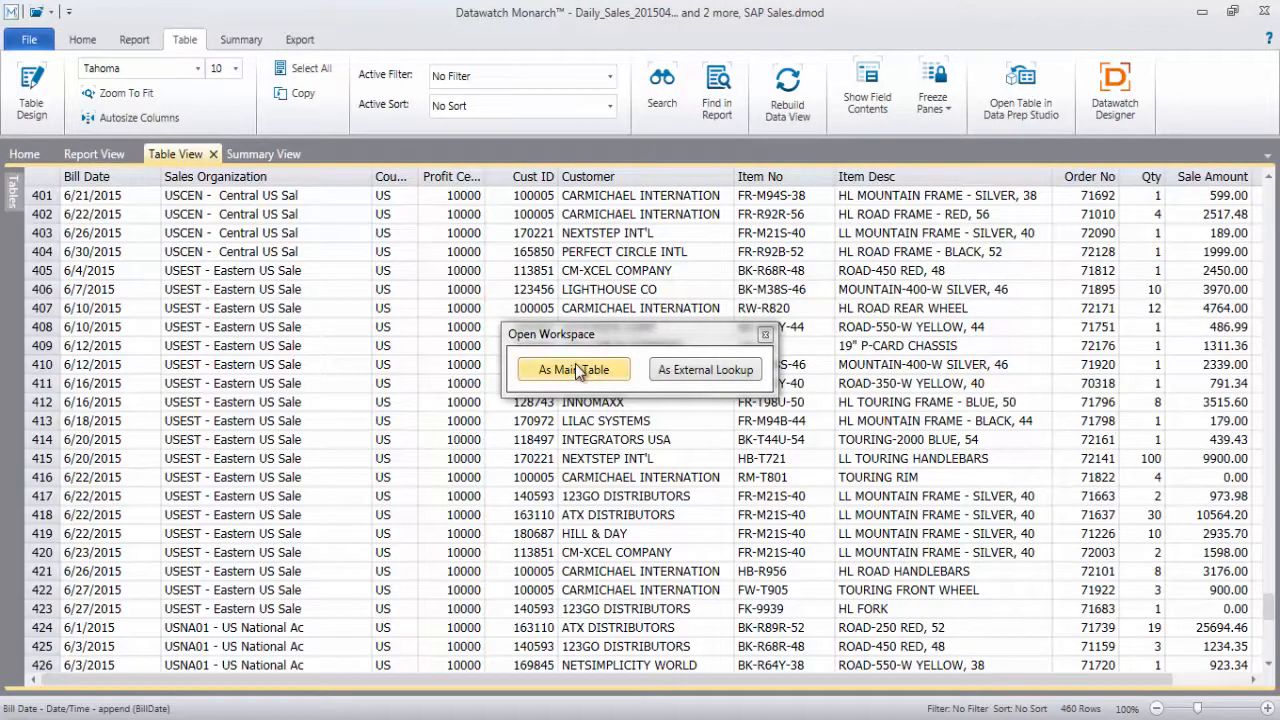
Step: Load the prepared data as main table and add a Gross Margin formula field [Sale Amount]-COGS
click(572, 368)
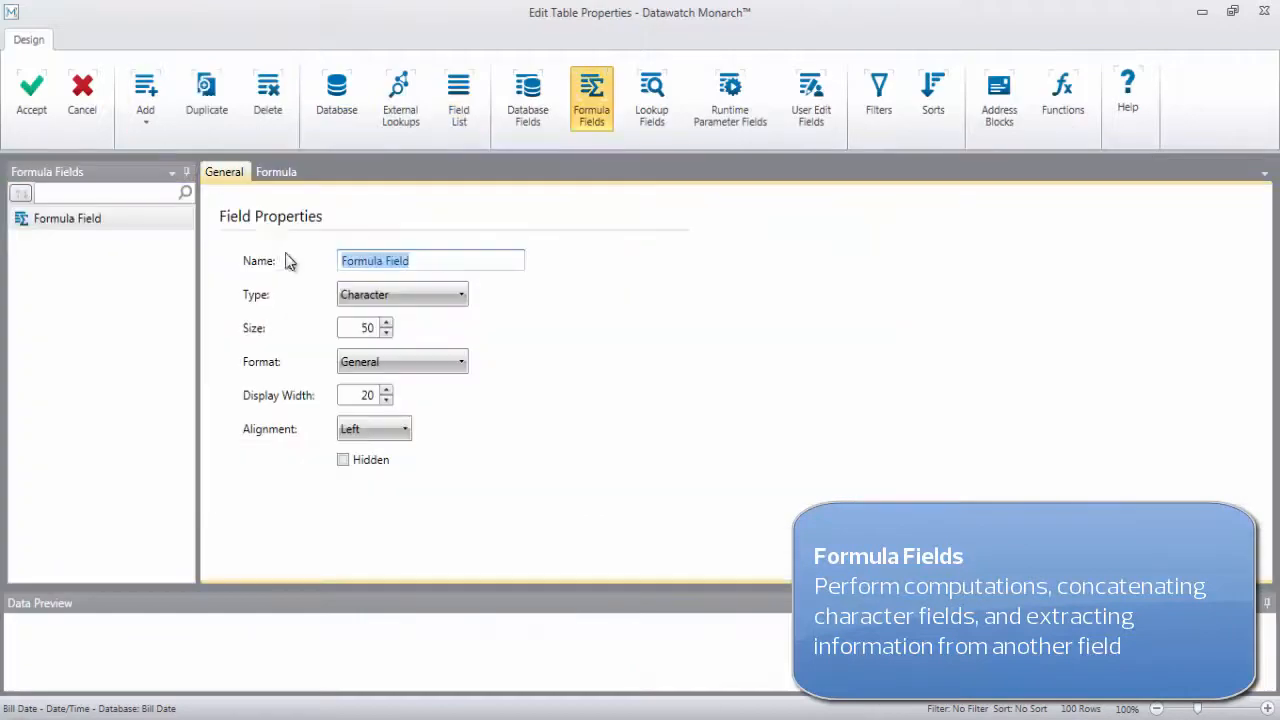
text(Gross Margin)
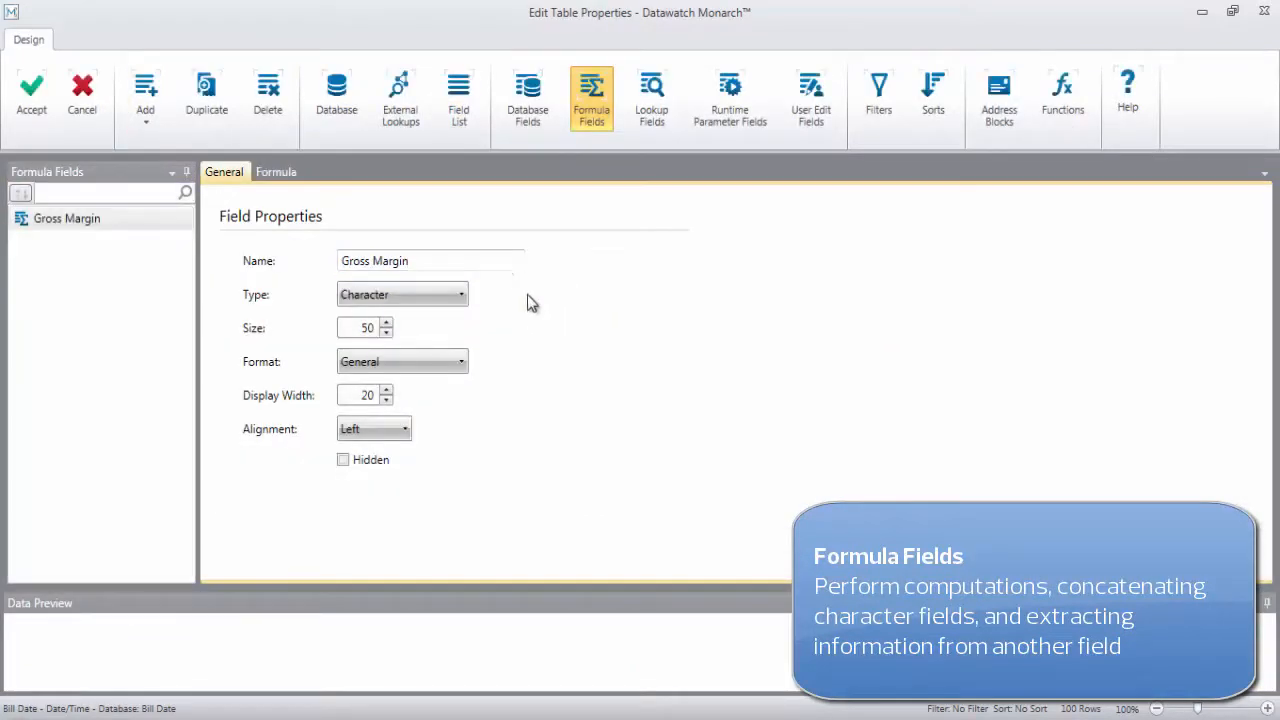
click(276, 172)
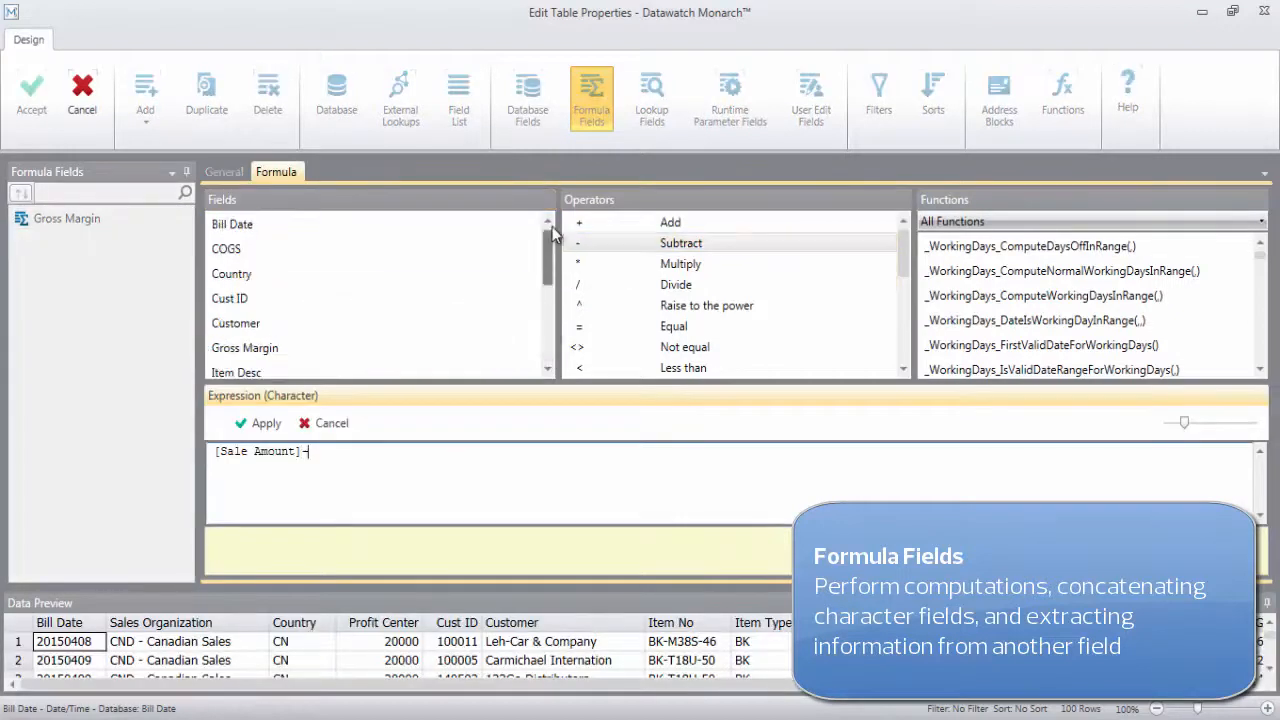
text(COGS)
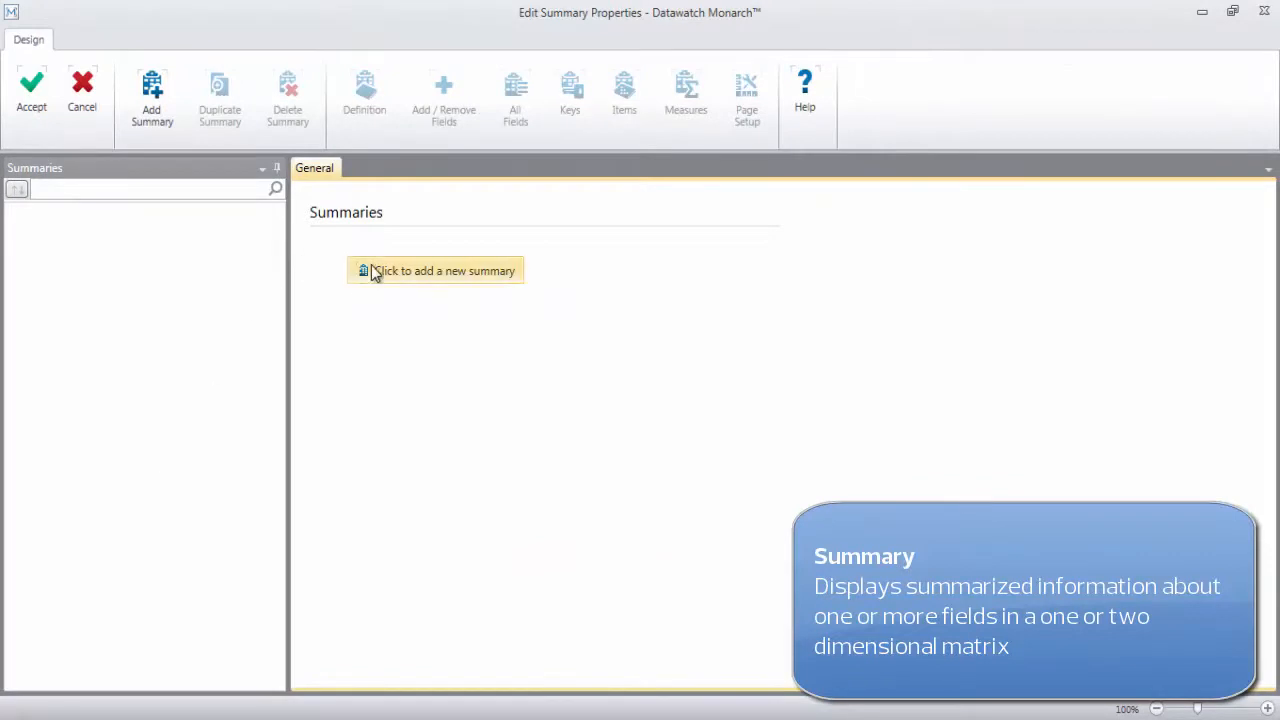
Step: Add a Top 5 Highest Revenue Items summary with a total line labelled Grand Total
click(436, 270)
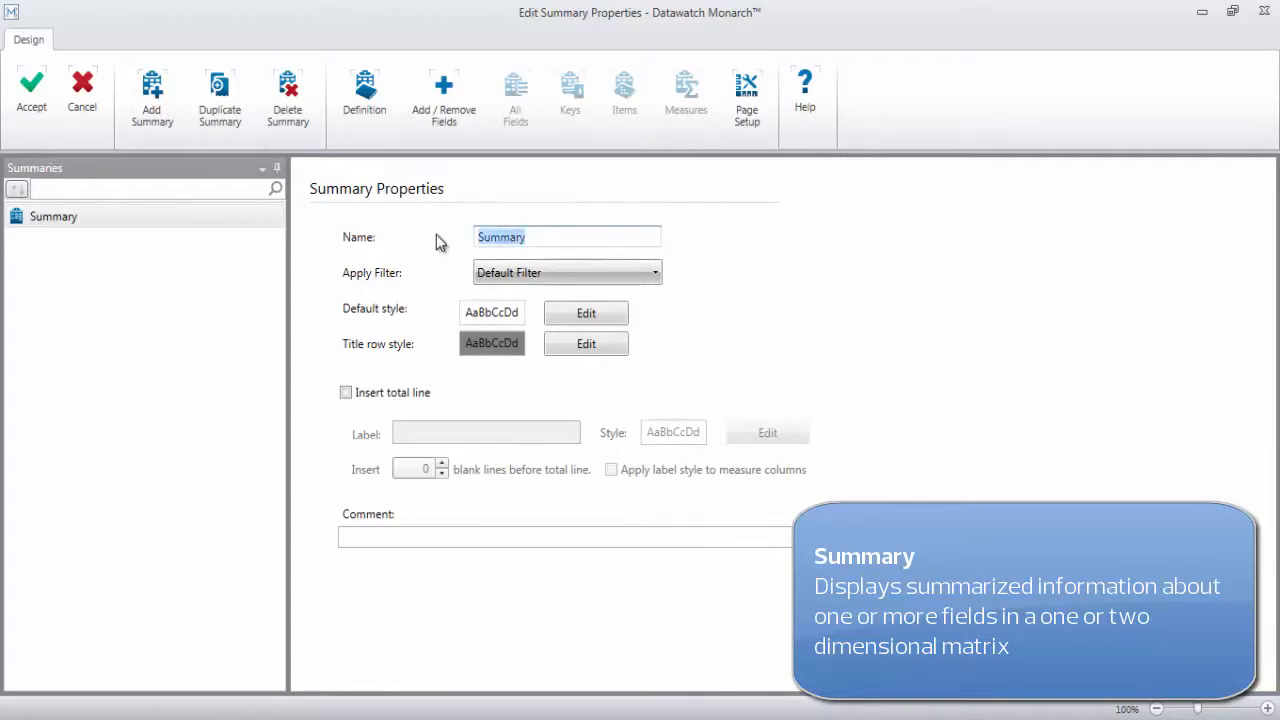
text(Top 5 Highest Revenue Items)
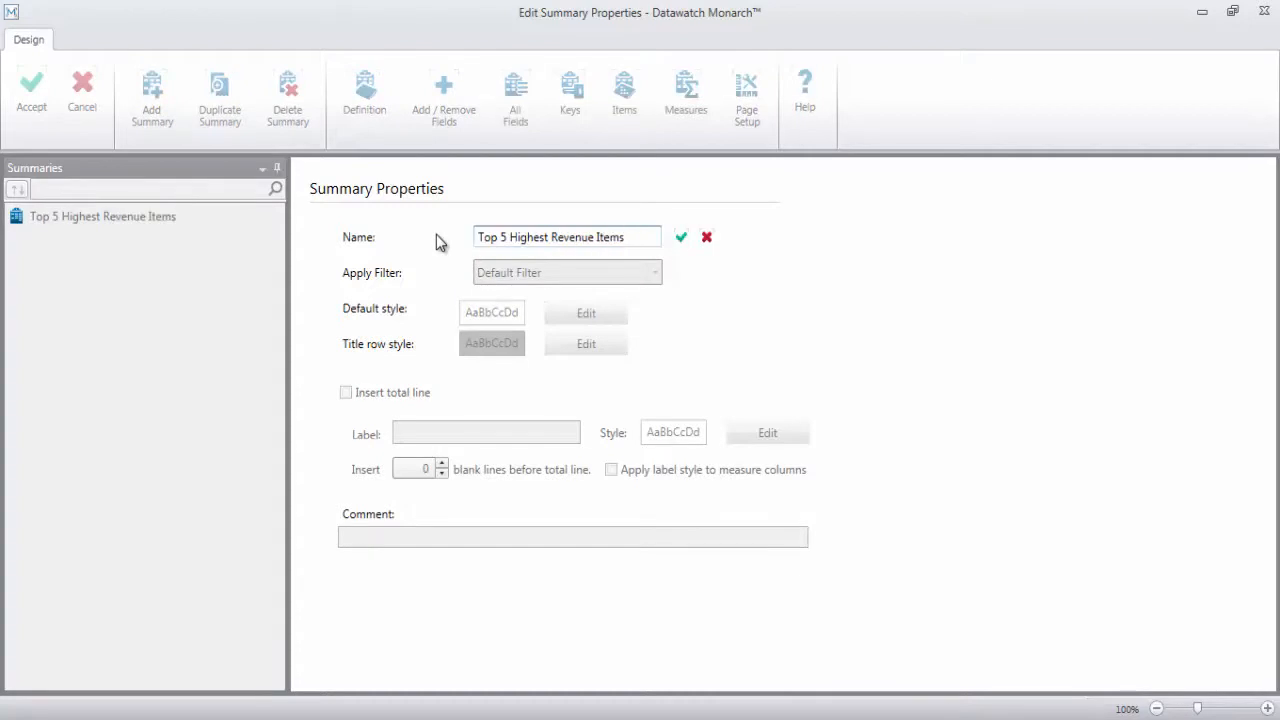
click(346, 392)
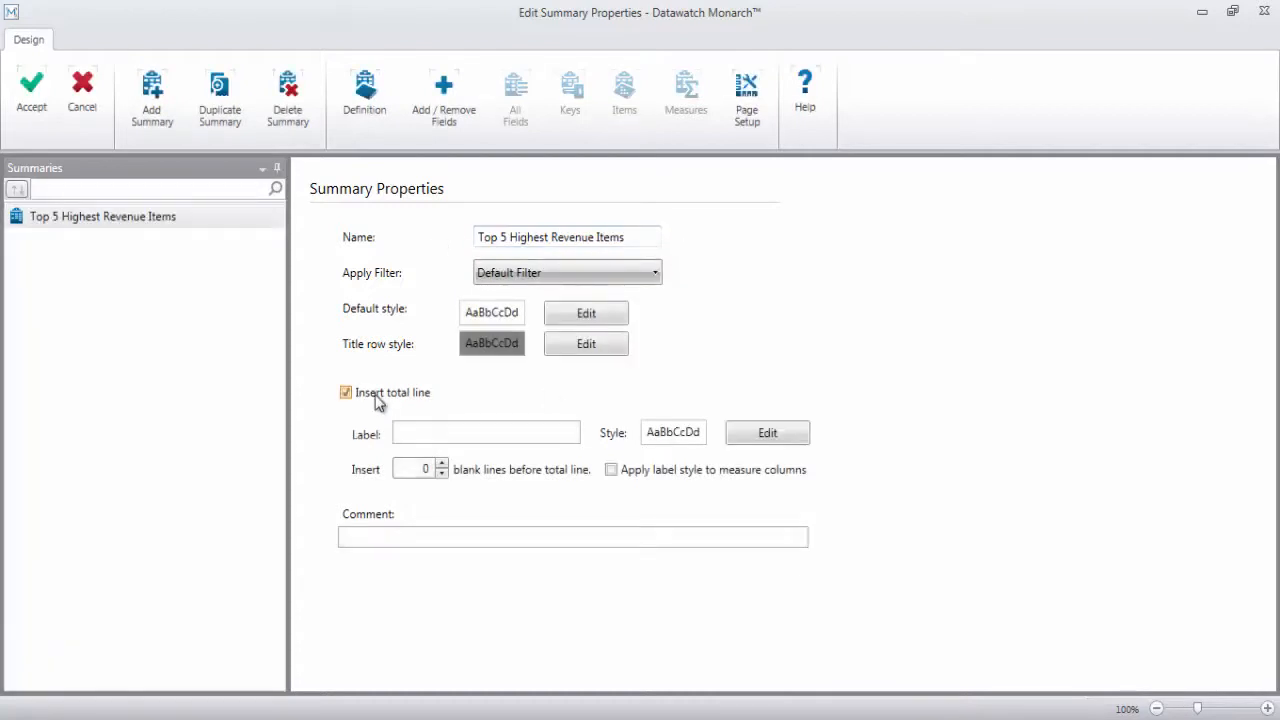
text(Grand Total)
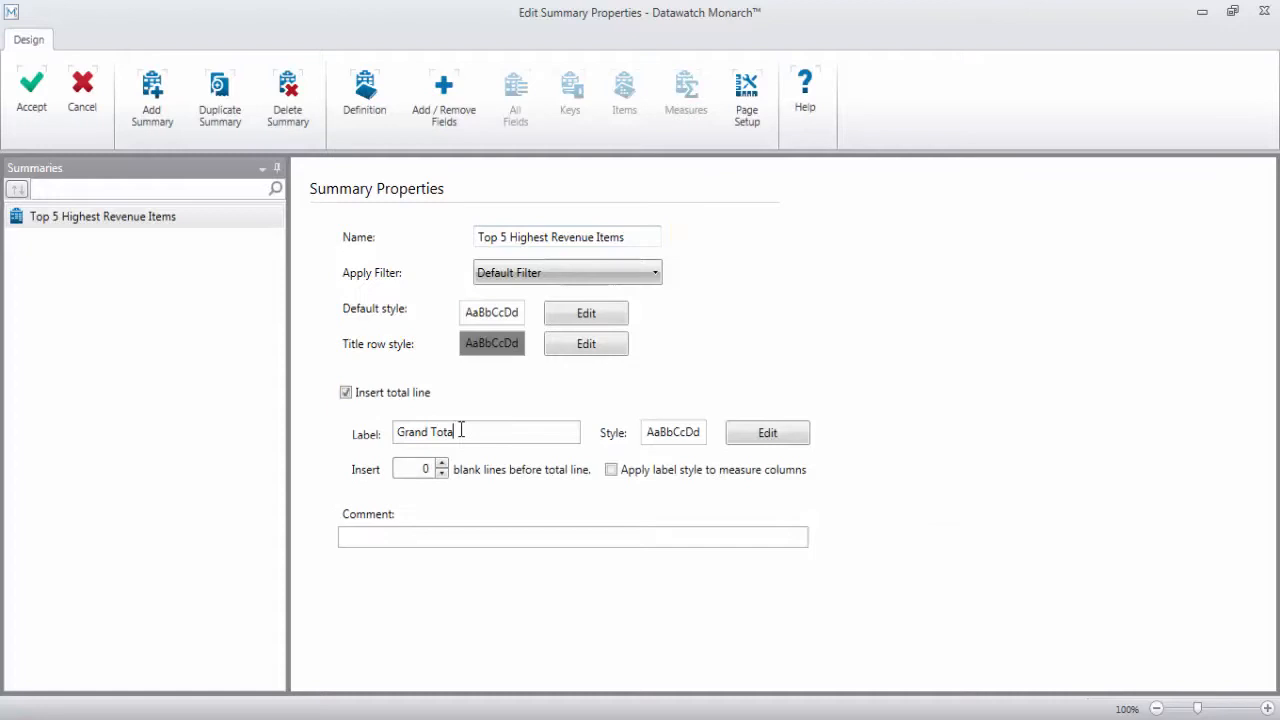
click(768, 432)
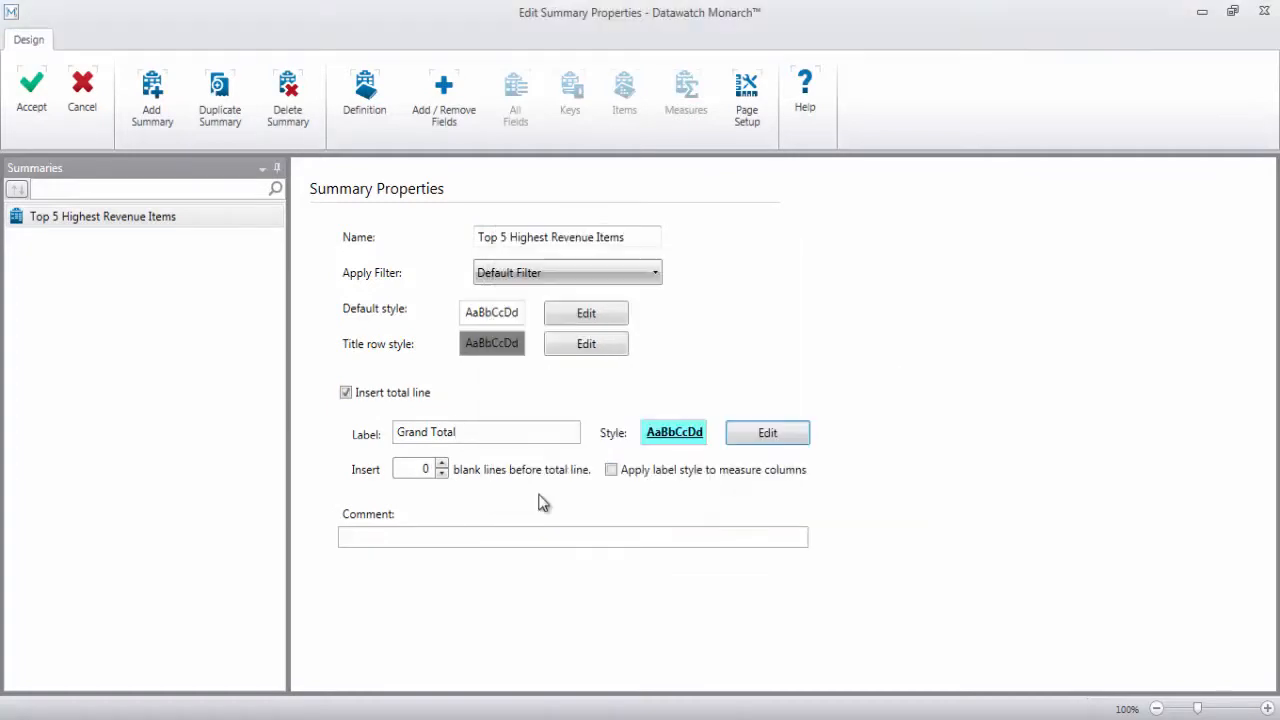
click(612, 468)
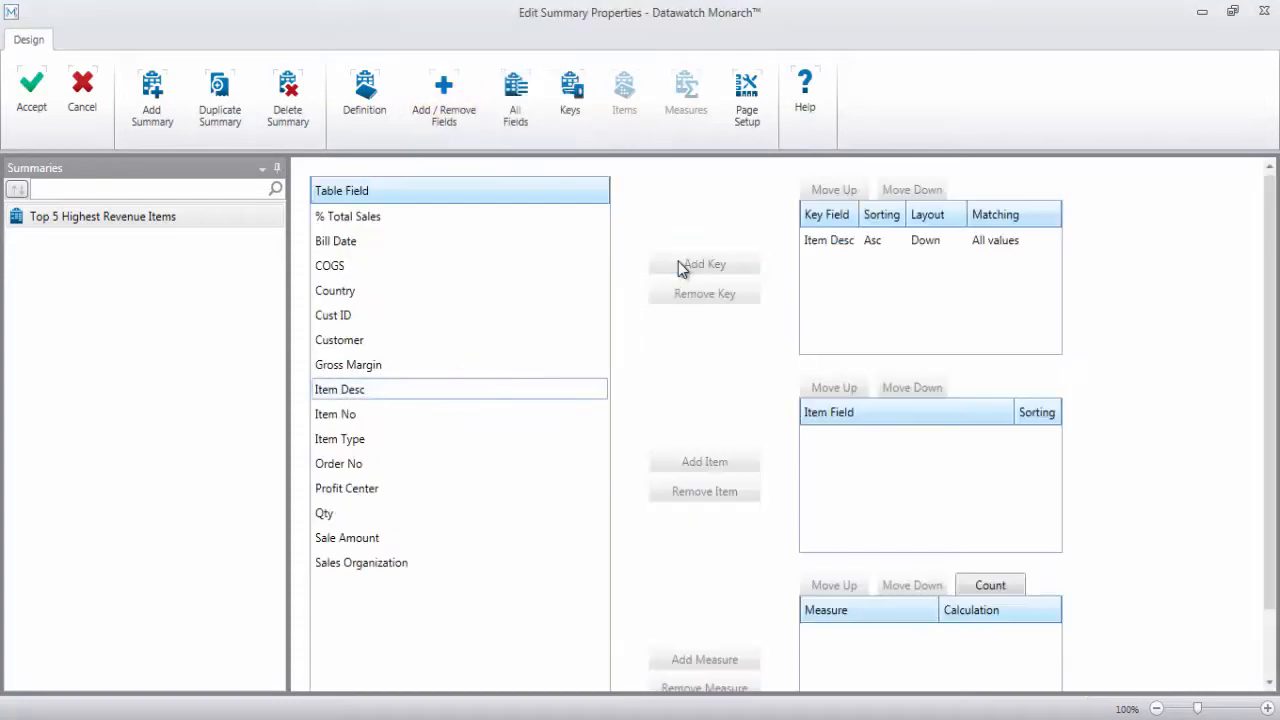
Step: Add summed Sale Amount and a % Total Sales percent-of-total measure
click(704, 660)
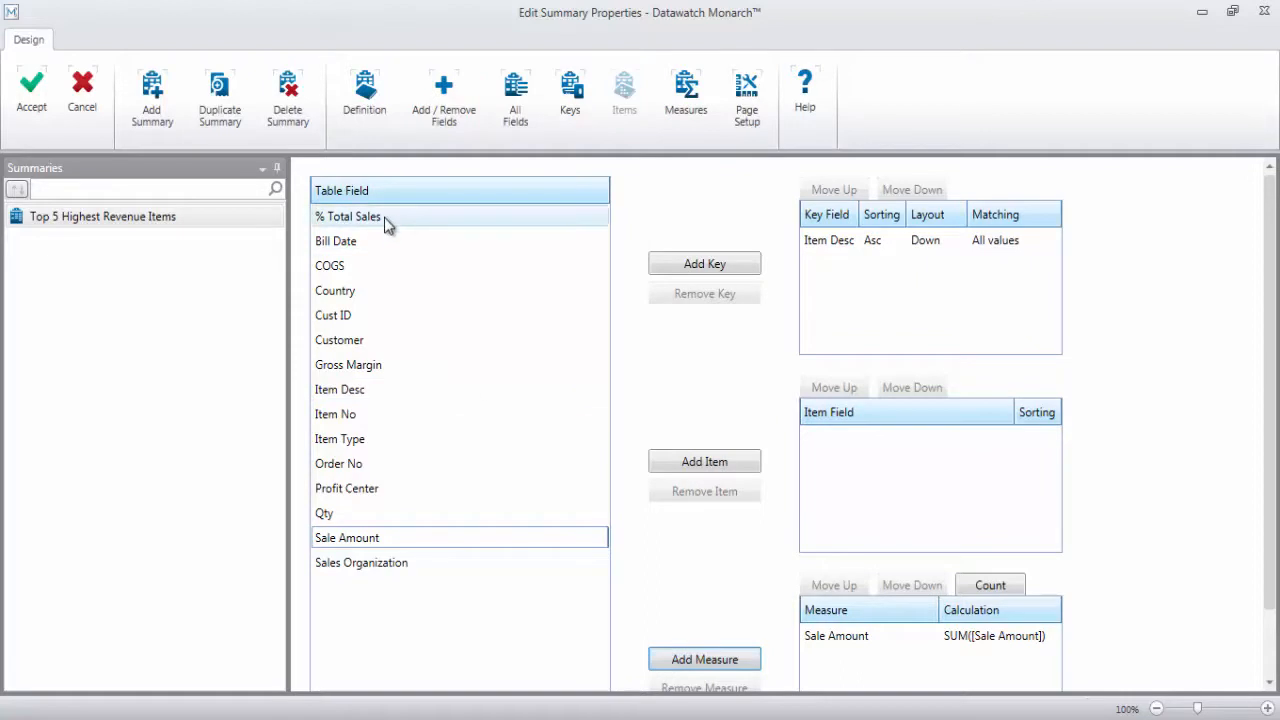
click(704, 660)
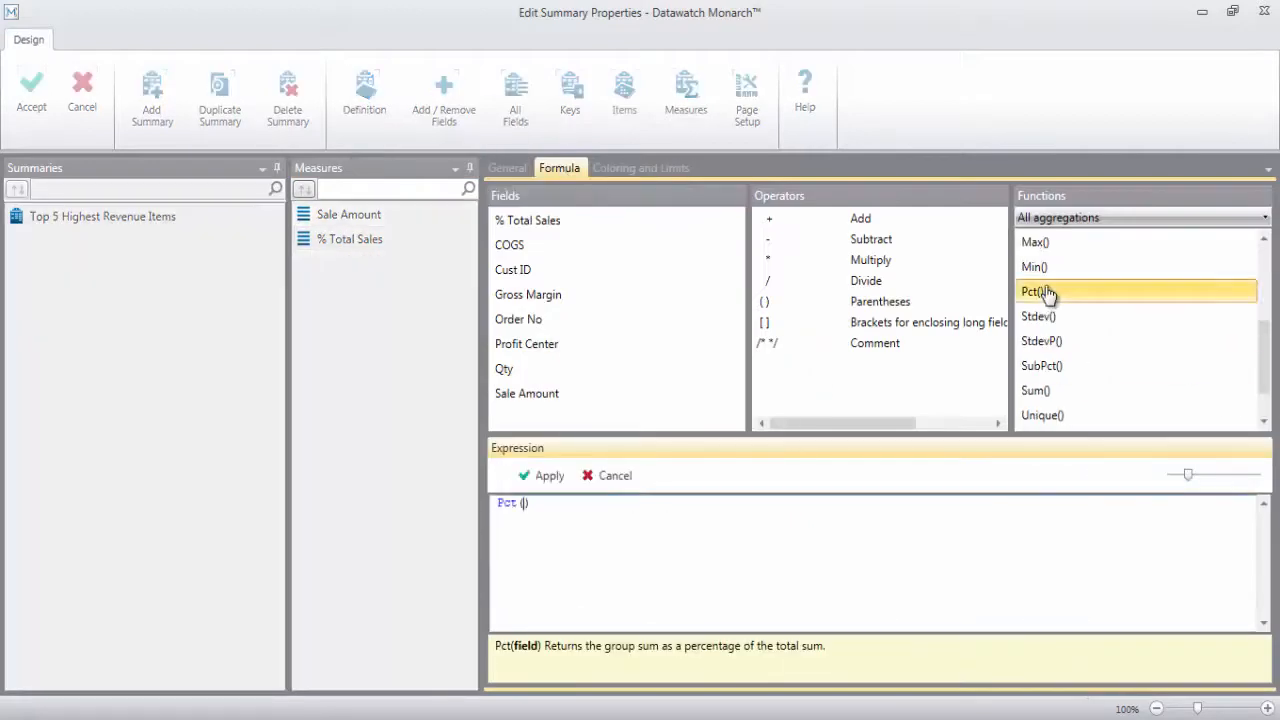
click(508, 168)
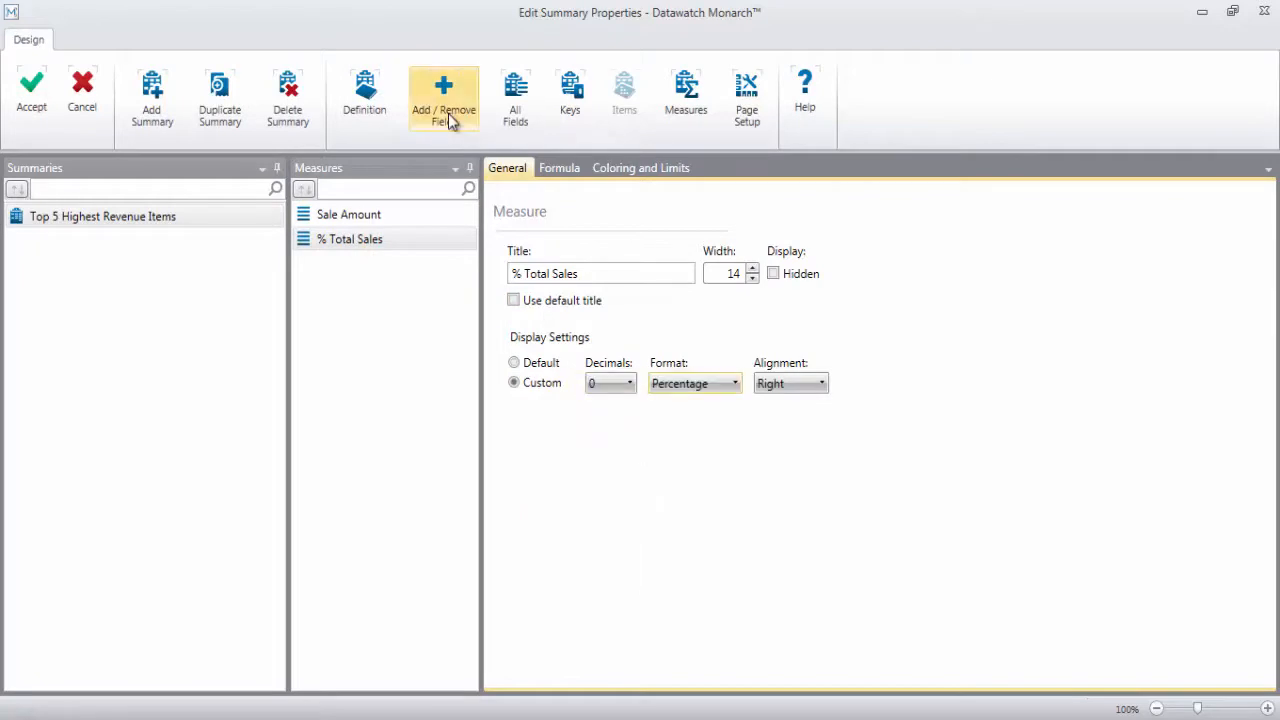
click(444, 96)
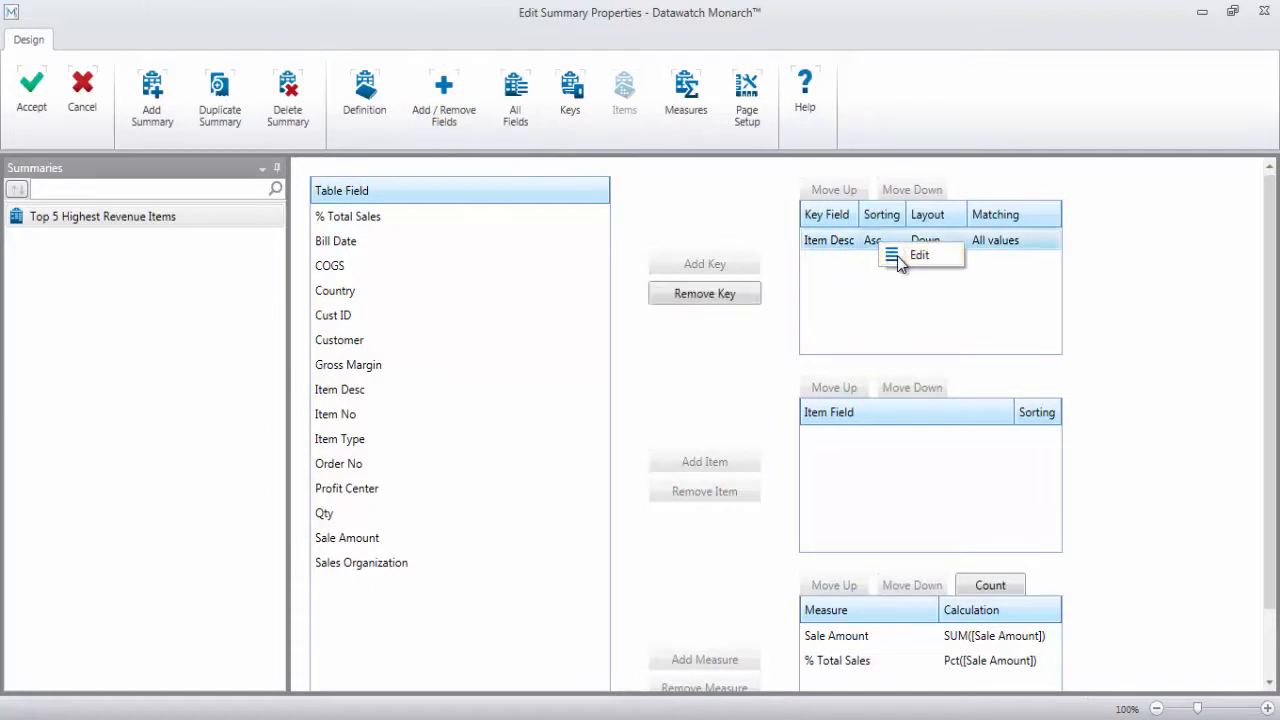
Step: Limit the Item Desc key to its first 5 values by Sale Amount and accept the summary
click(918, 254)
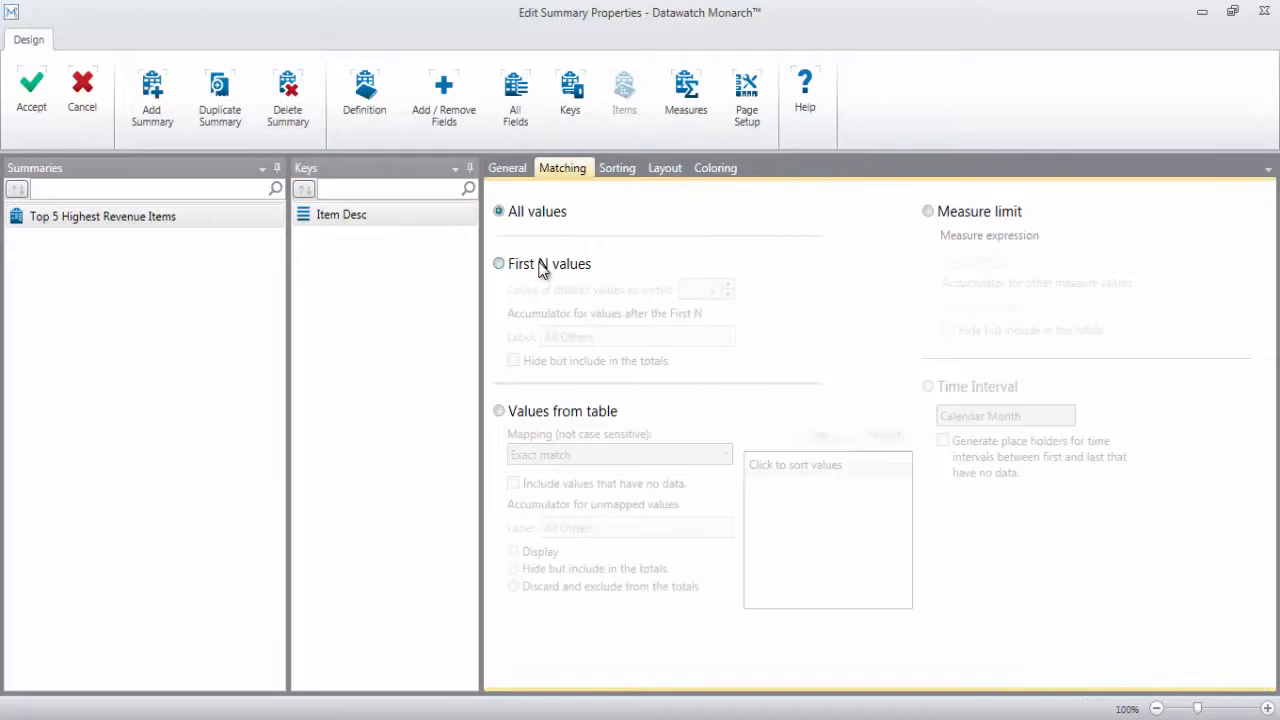
click(500, 264)
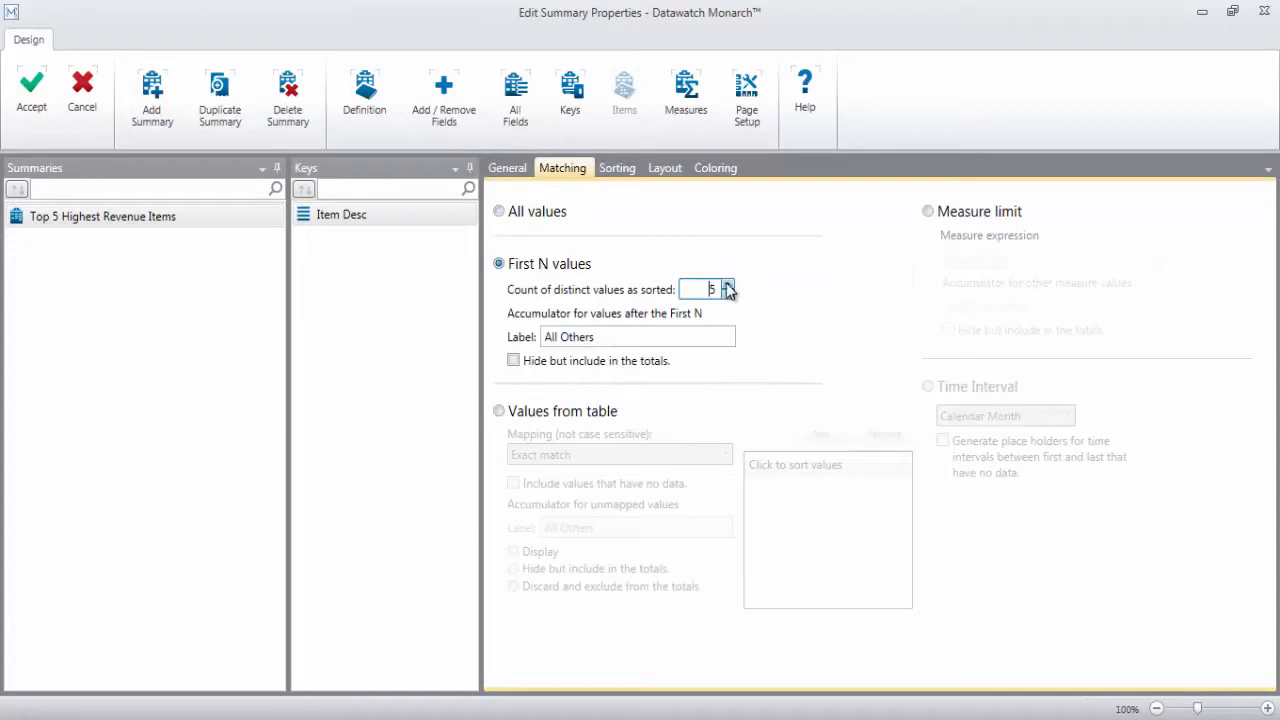
click(616, 168)
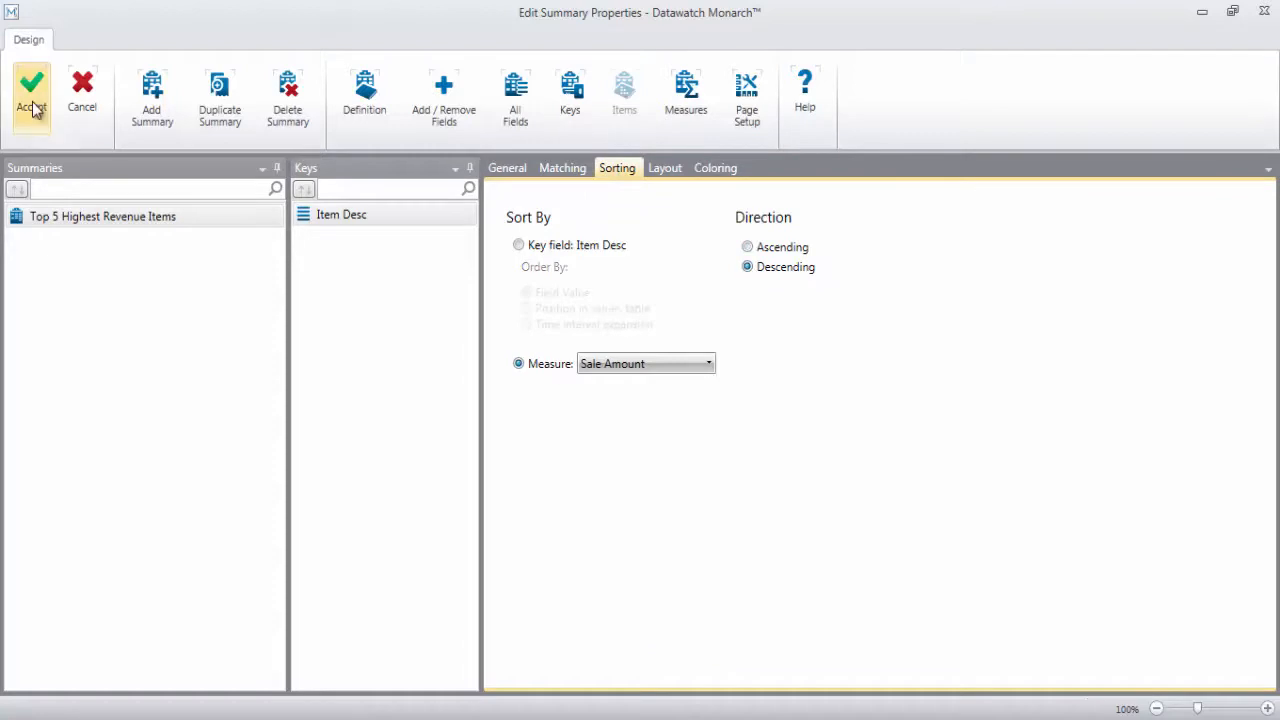
click(32, 96)
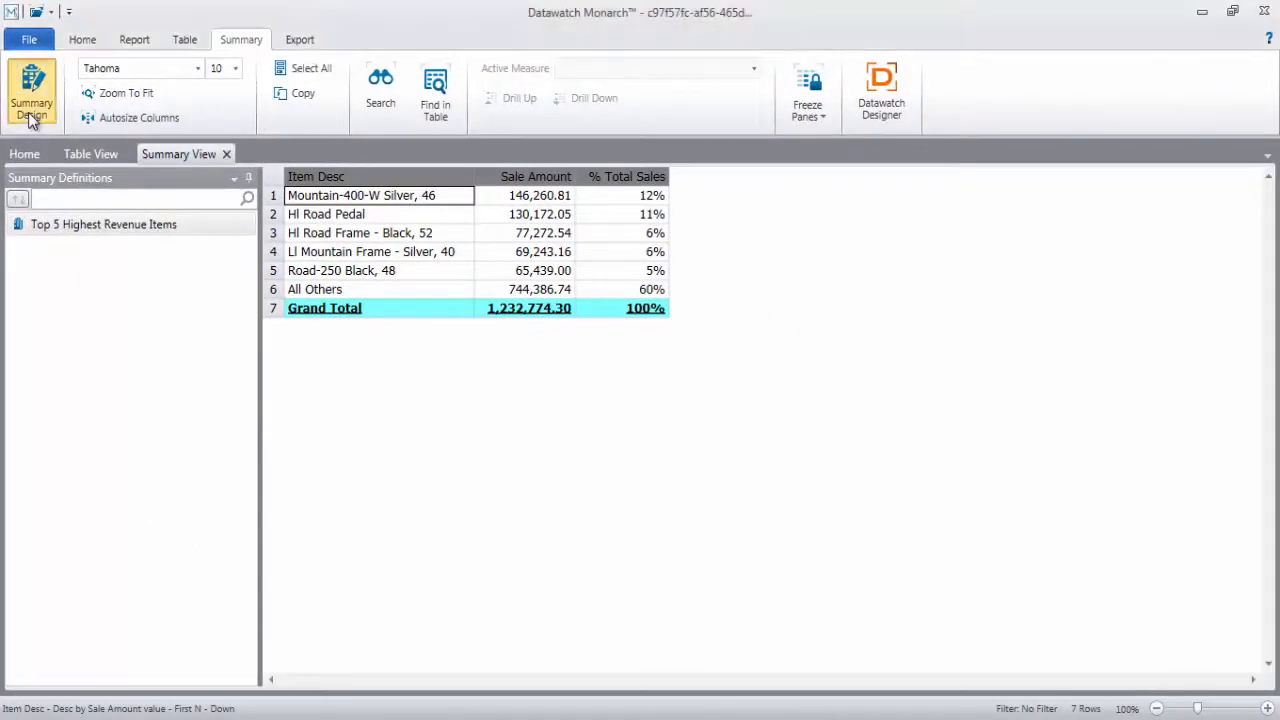
Step: Return to Summary Design from the finished top-five summary
click(32, 96)
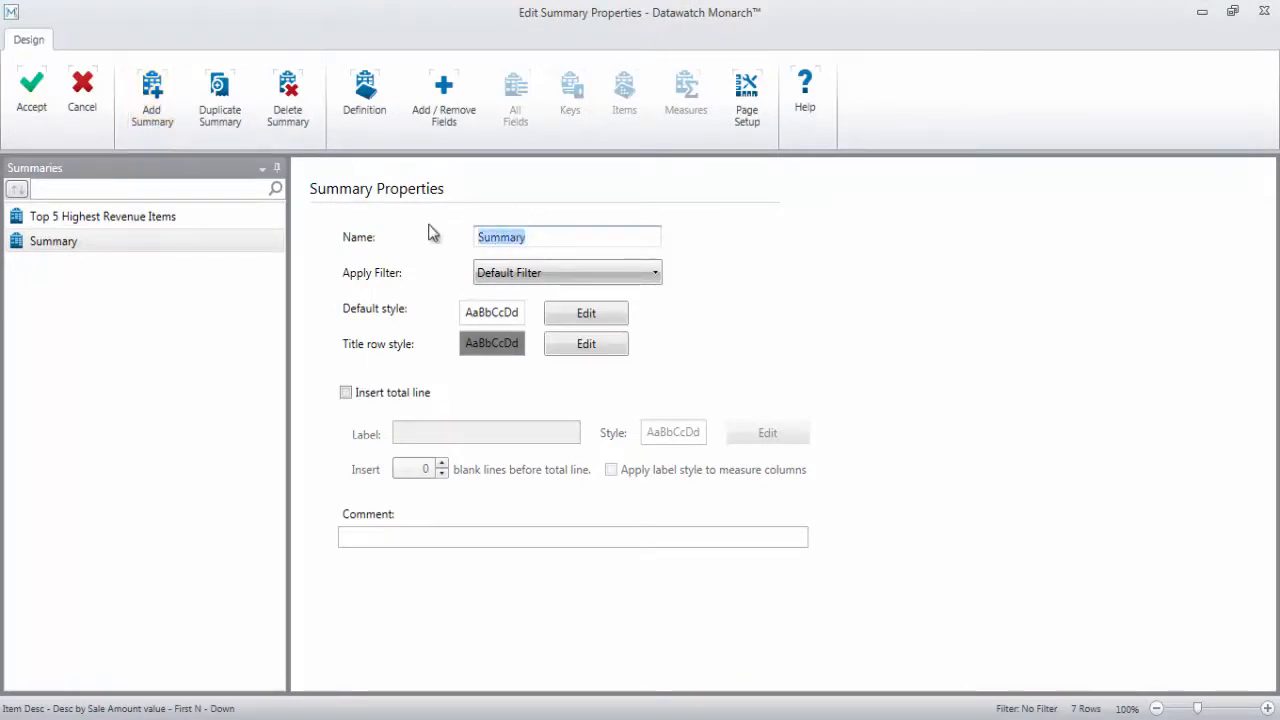
Step: Name the summary Monthly Sales by Profit Center with Profit Center and Bill Date keys and summed Sale Amount
text(Monthly)
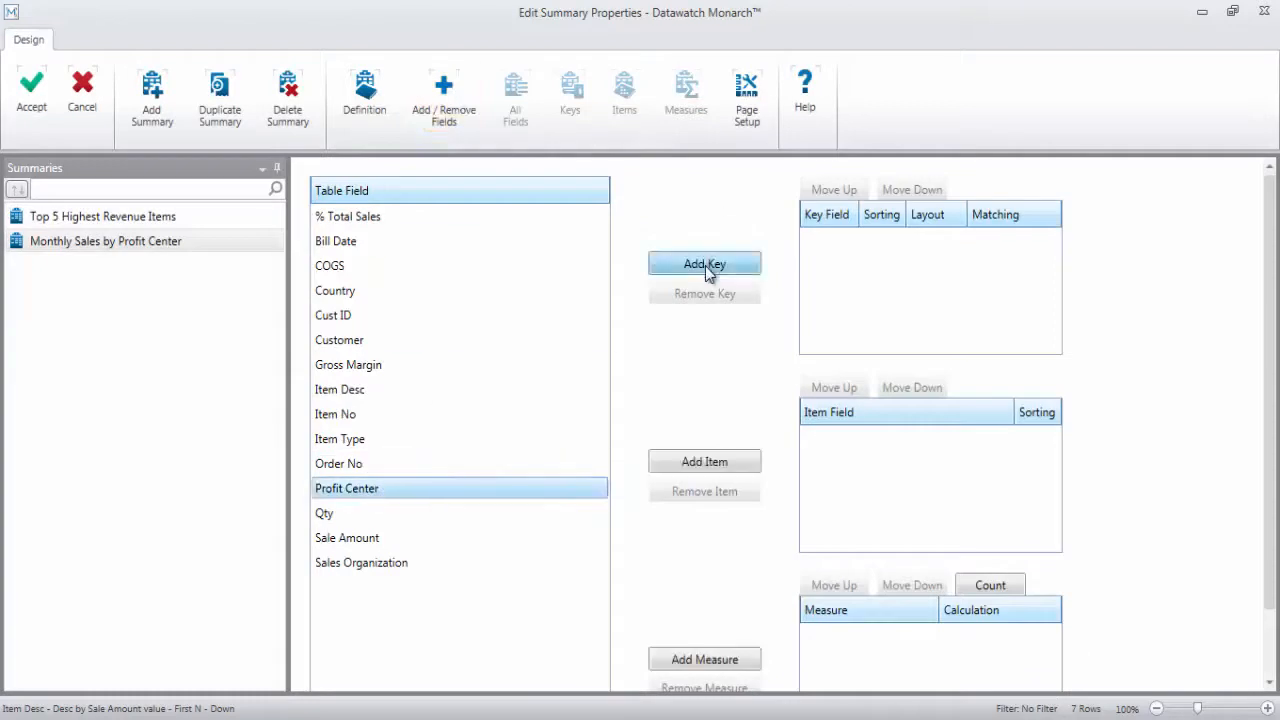
click(704, 264)
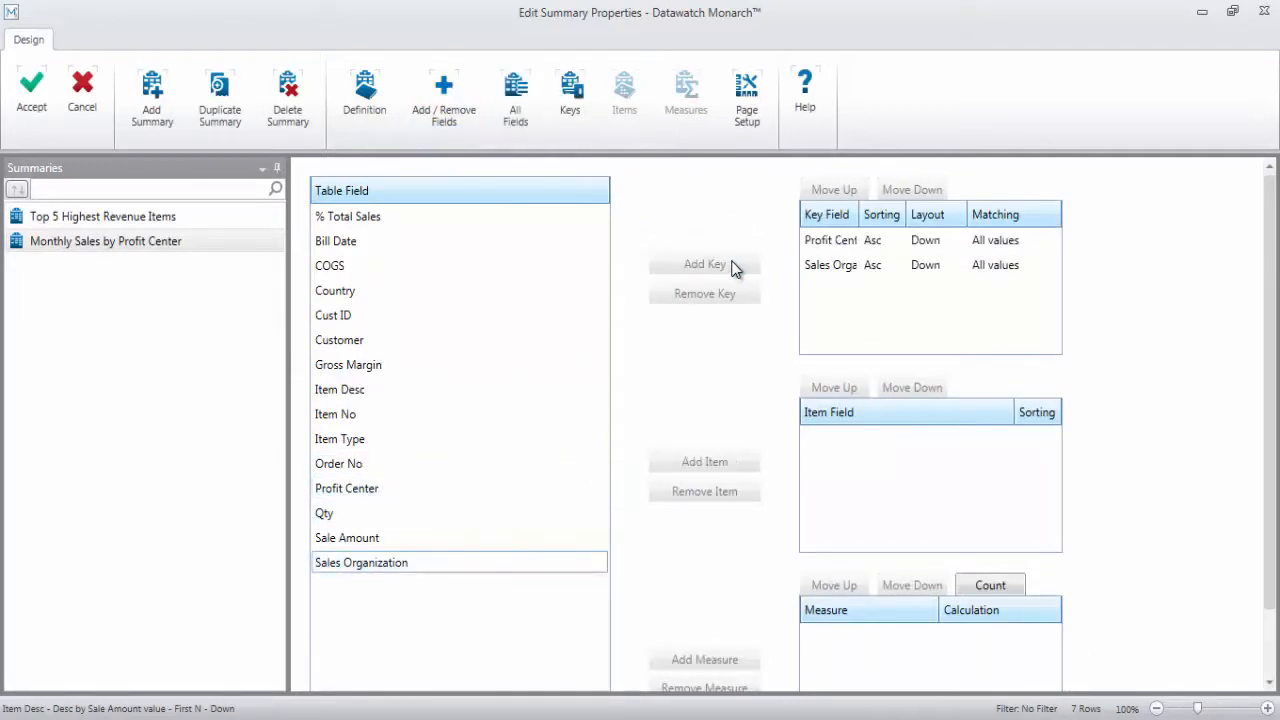
click(704, 264)
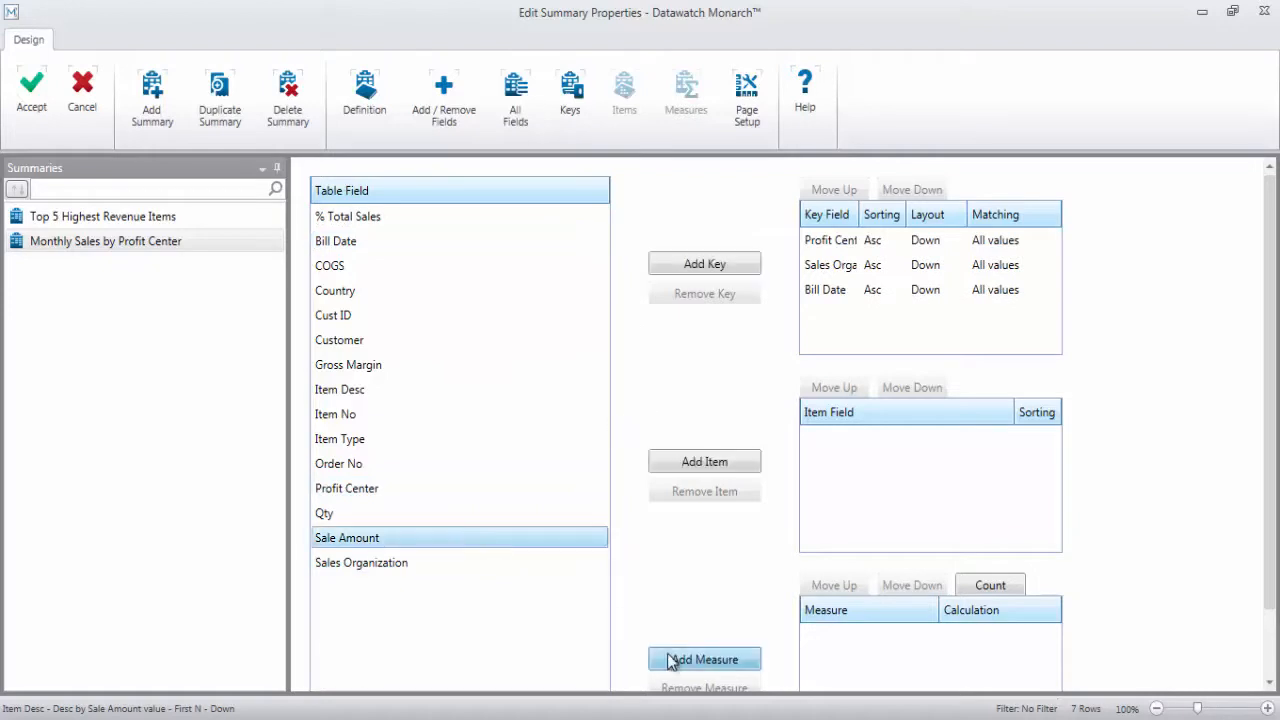
click(704, 660)
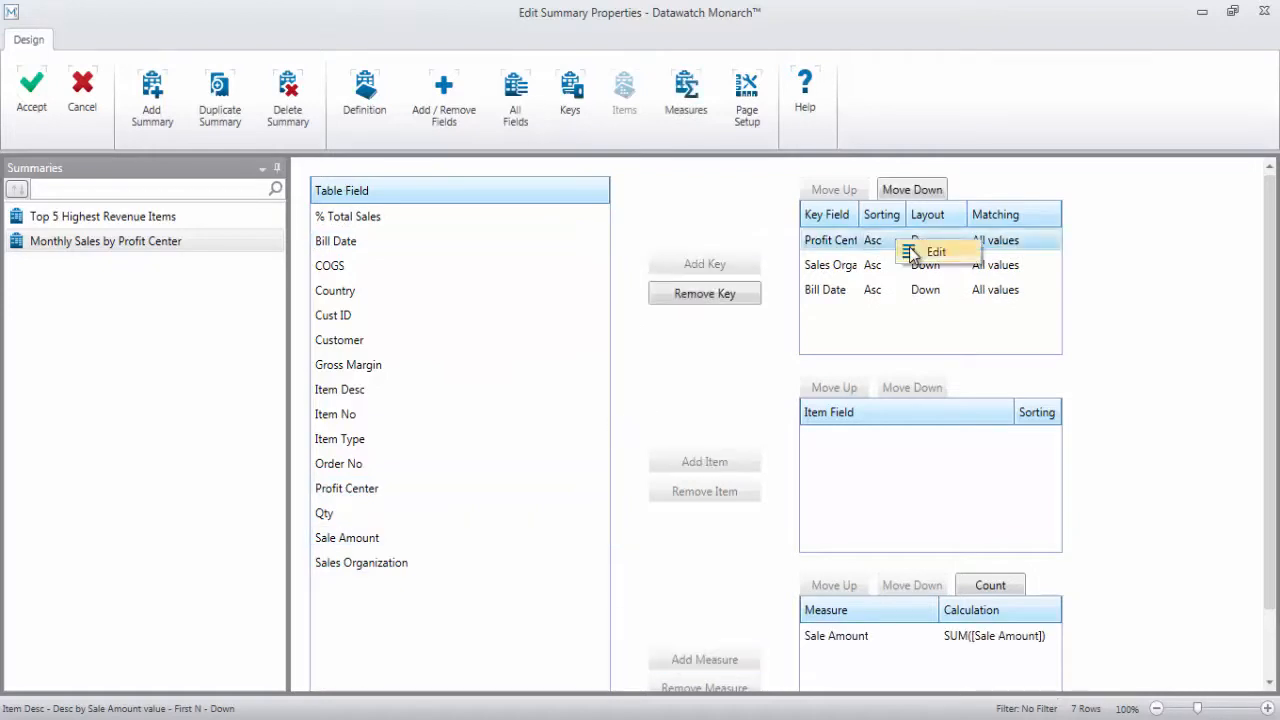
Step: Set blank lines around Profit Center subtotals, check Matching, and apply the summary
click(936, 252)
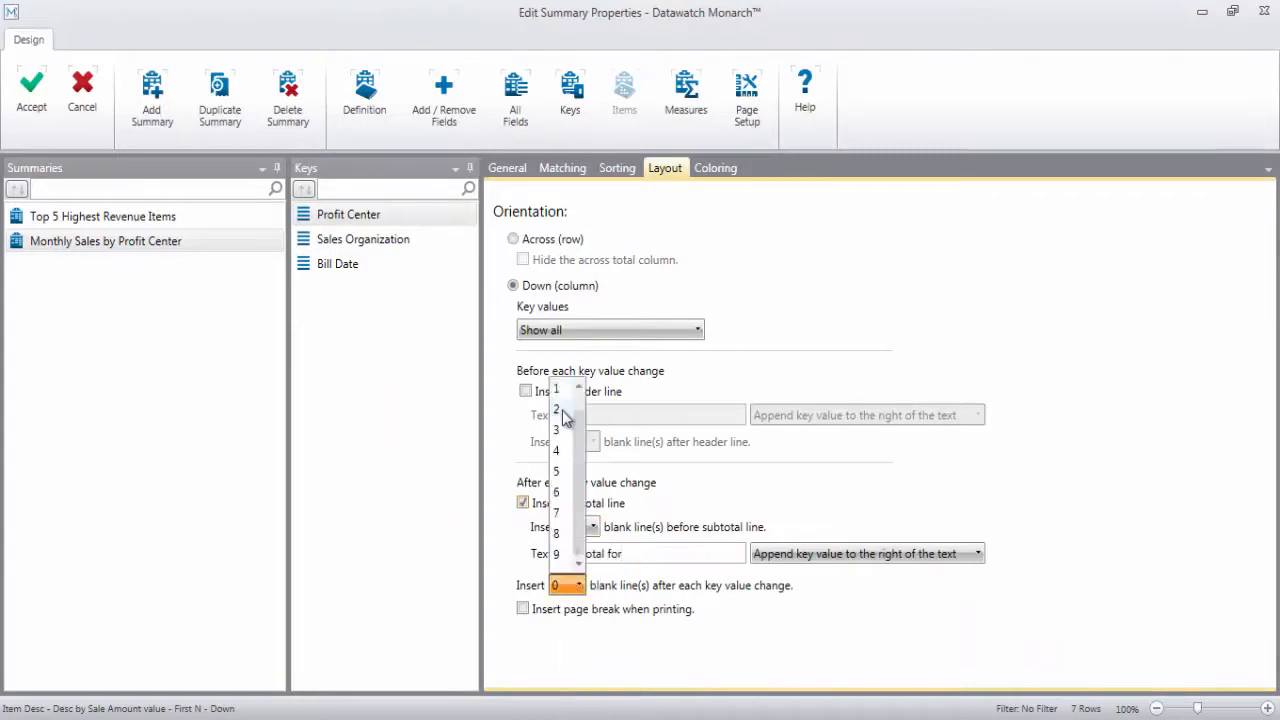
click(716, 168)
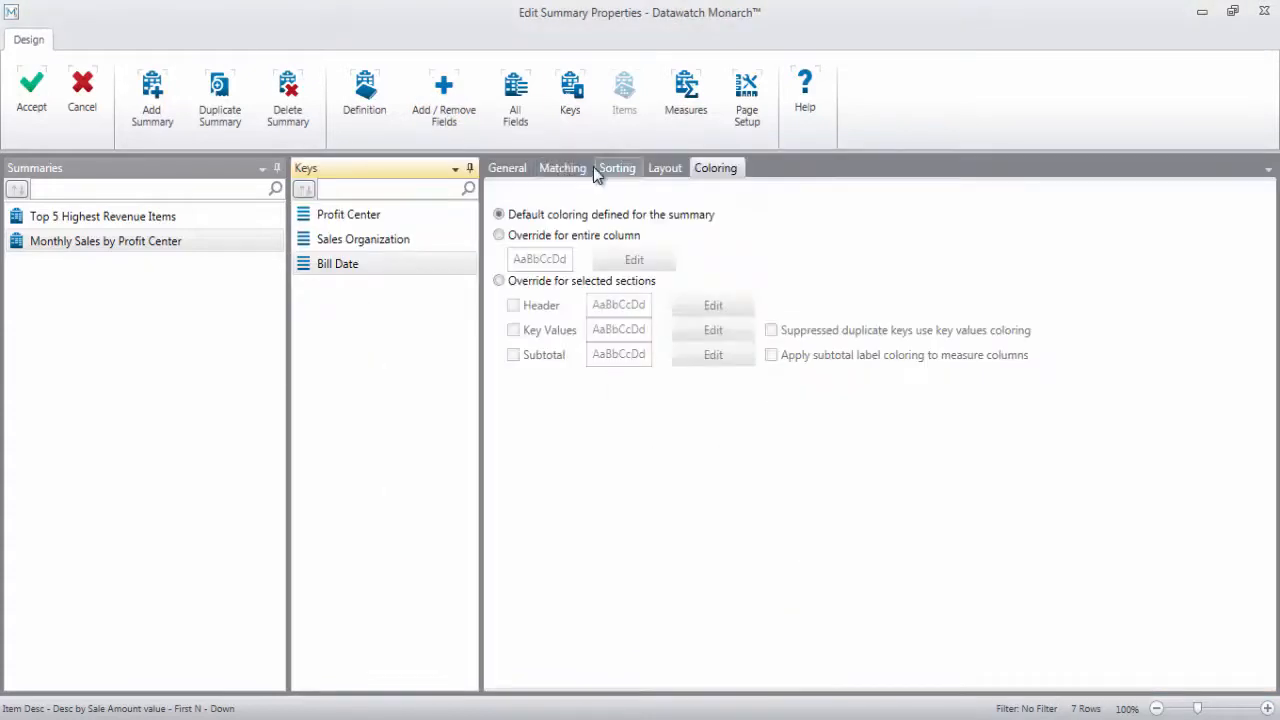
click(562, 168)
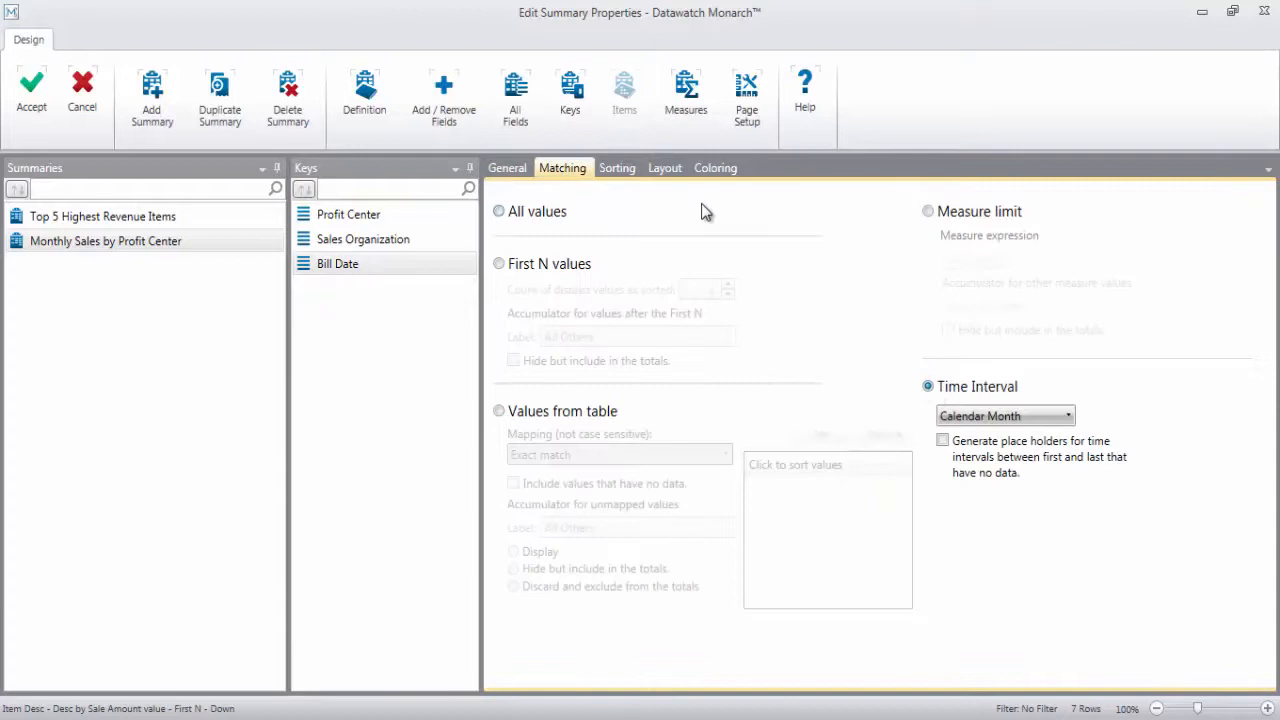
click(664, 168)
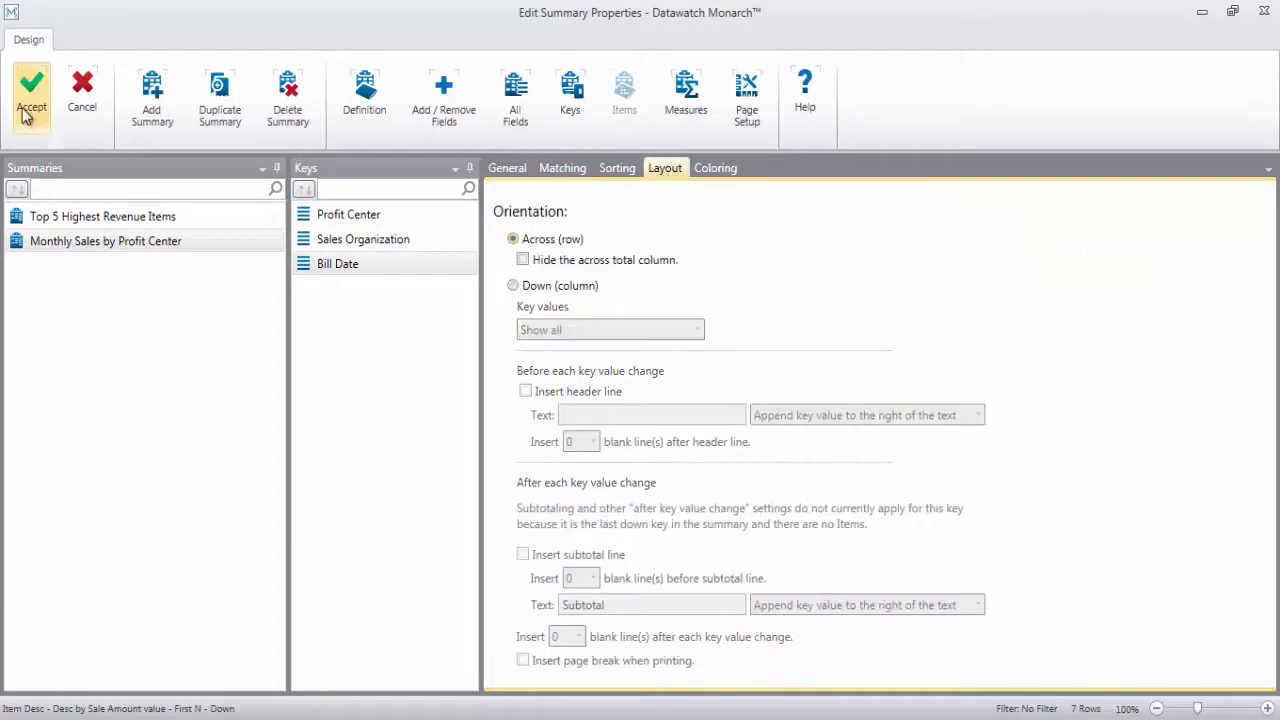
click(32, 96)
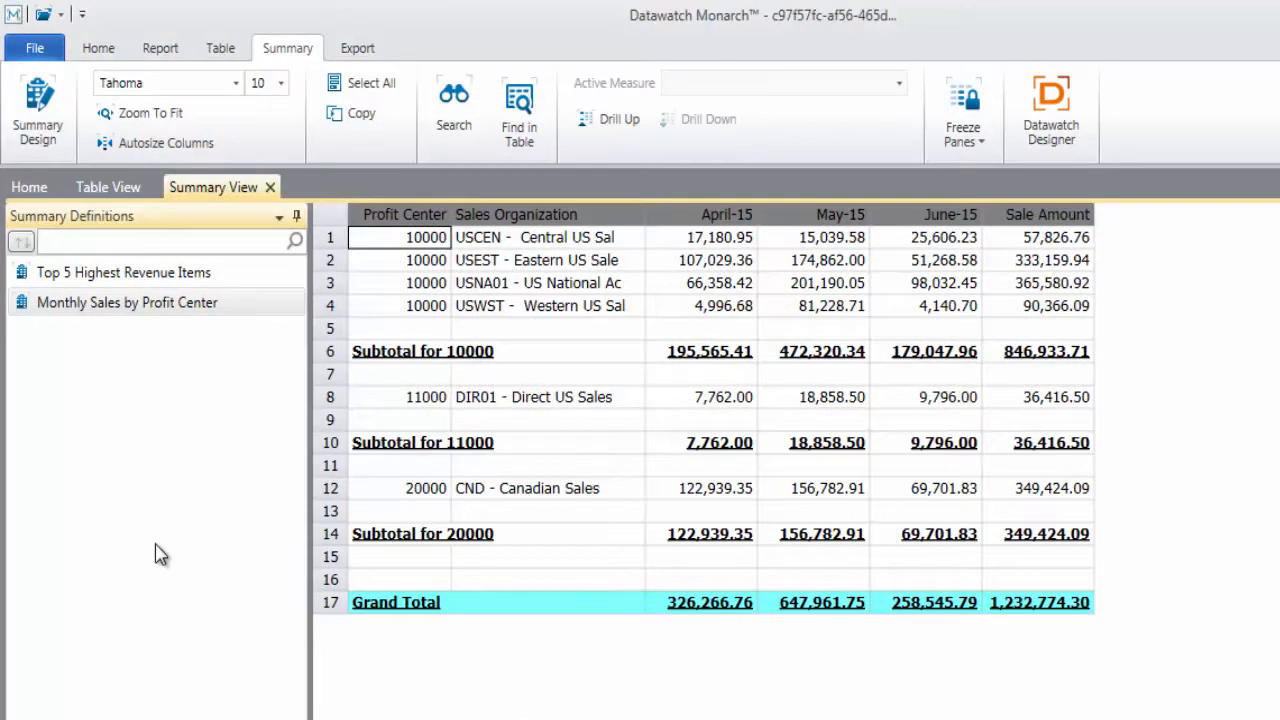
Step: Switch to the Export area and start a new export from the table and summaries
click(356, 48)
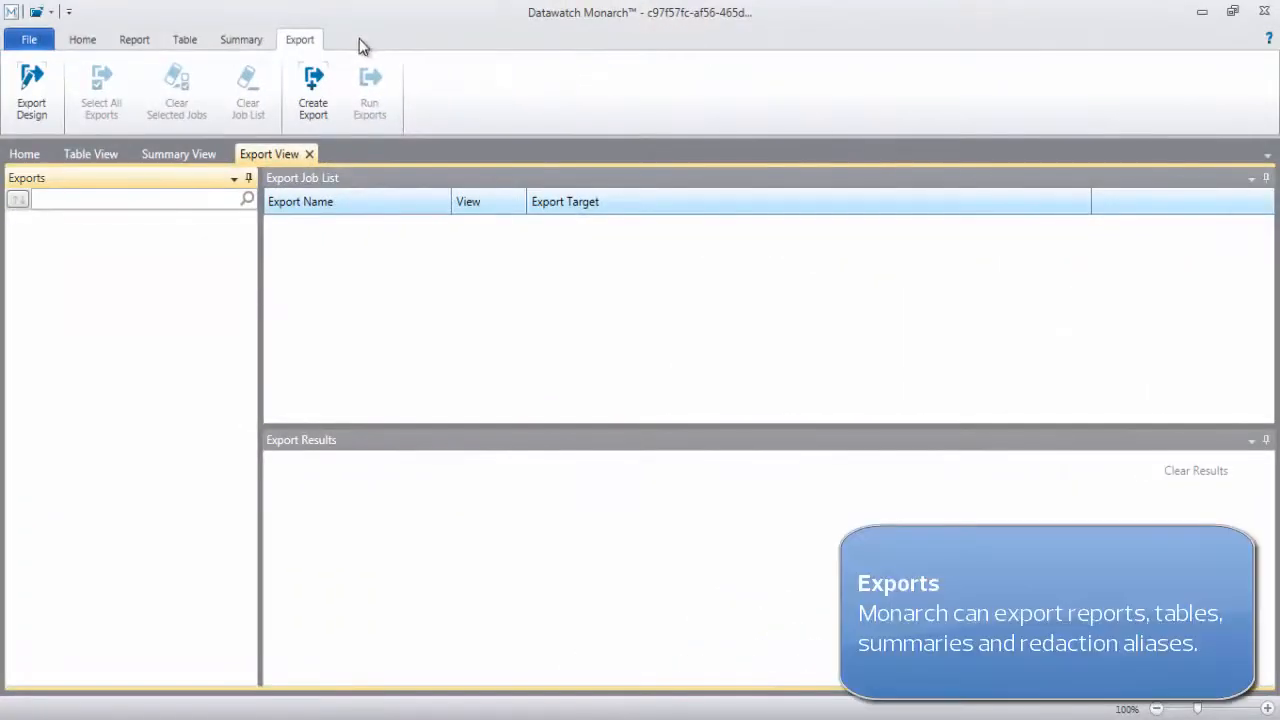
click(312, 96)
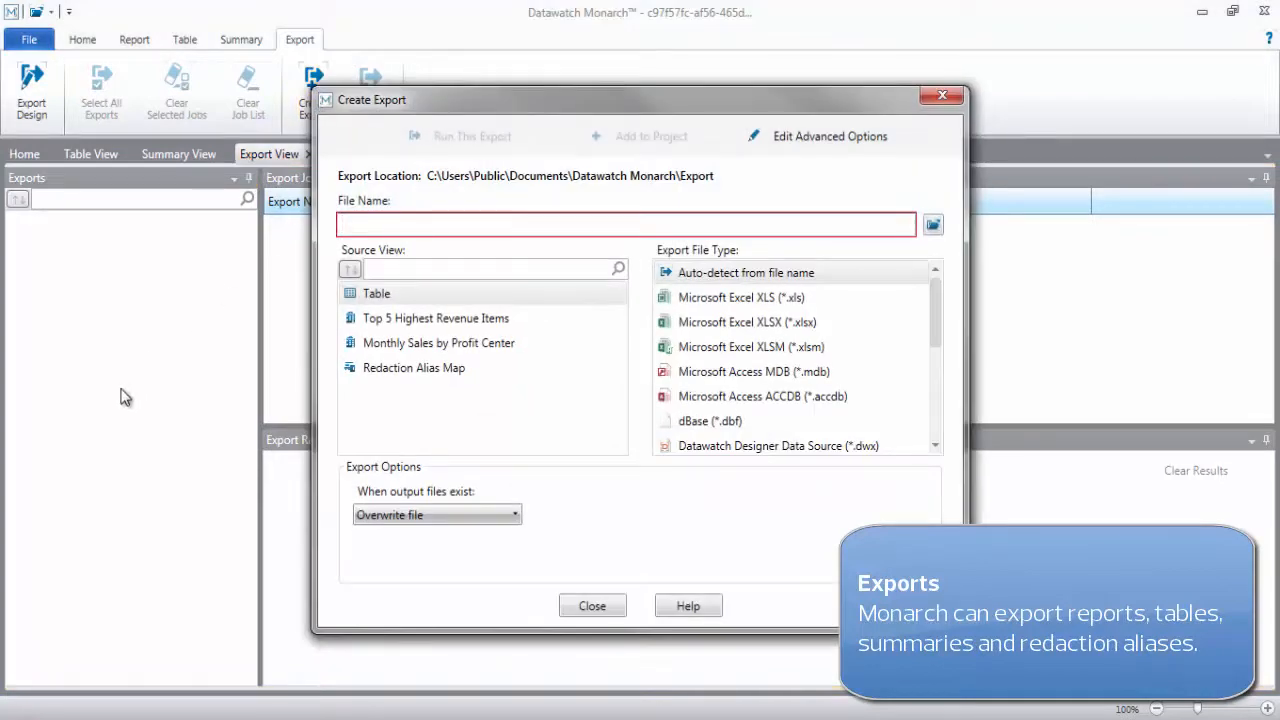
Step: Name the export file SAP Sales in the chosen save location
click(744, 272)
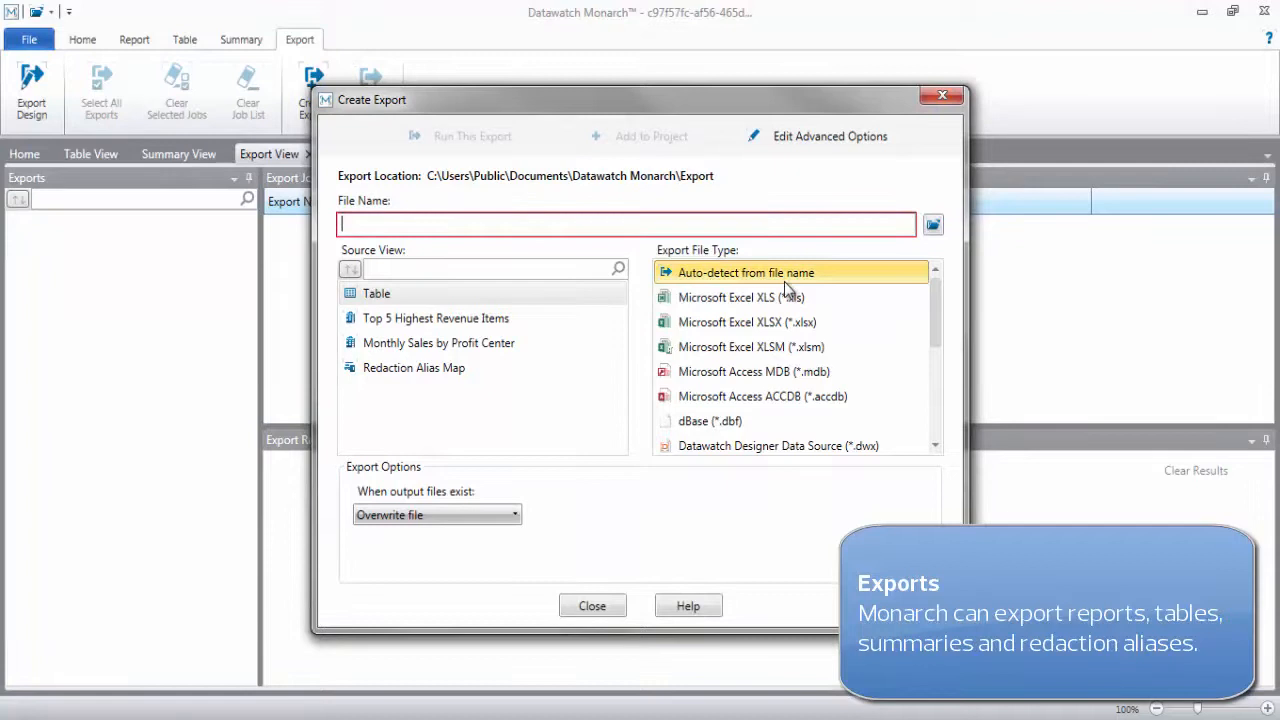
click(932, 224)
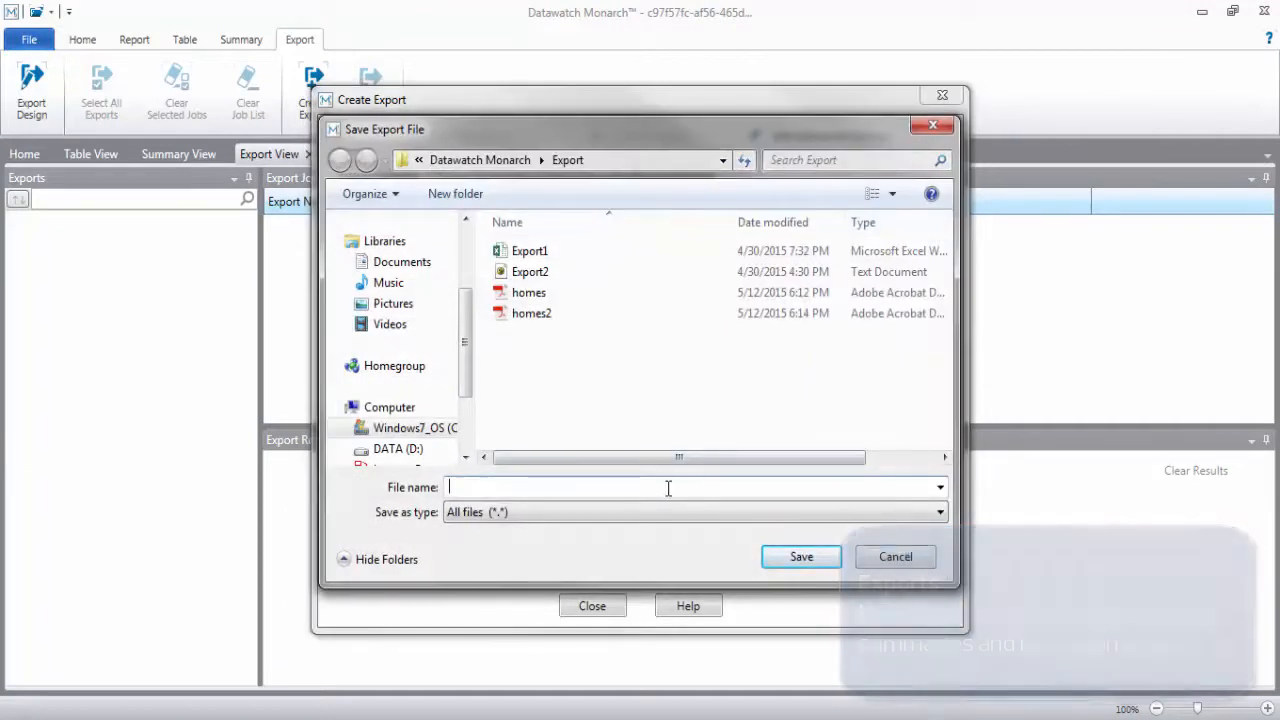
text(SAP Sal)
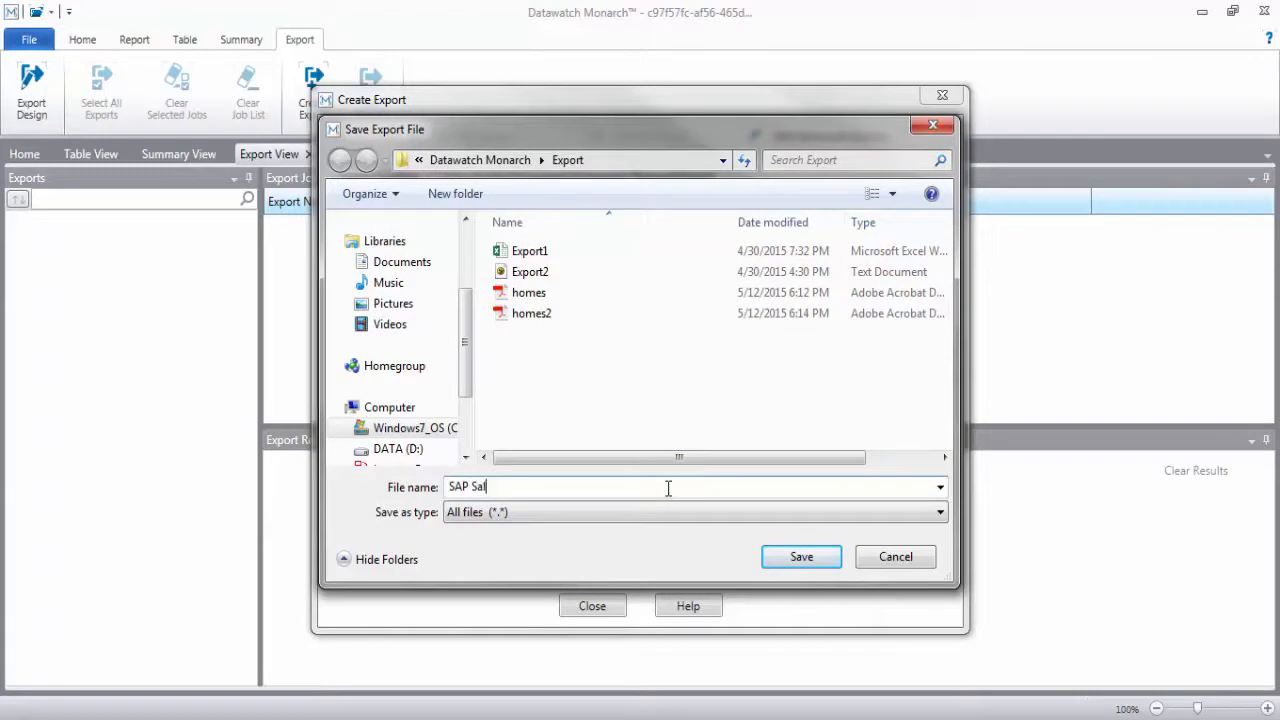
click(800, 556)
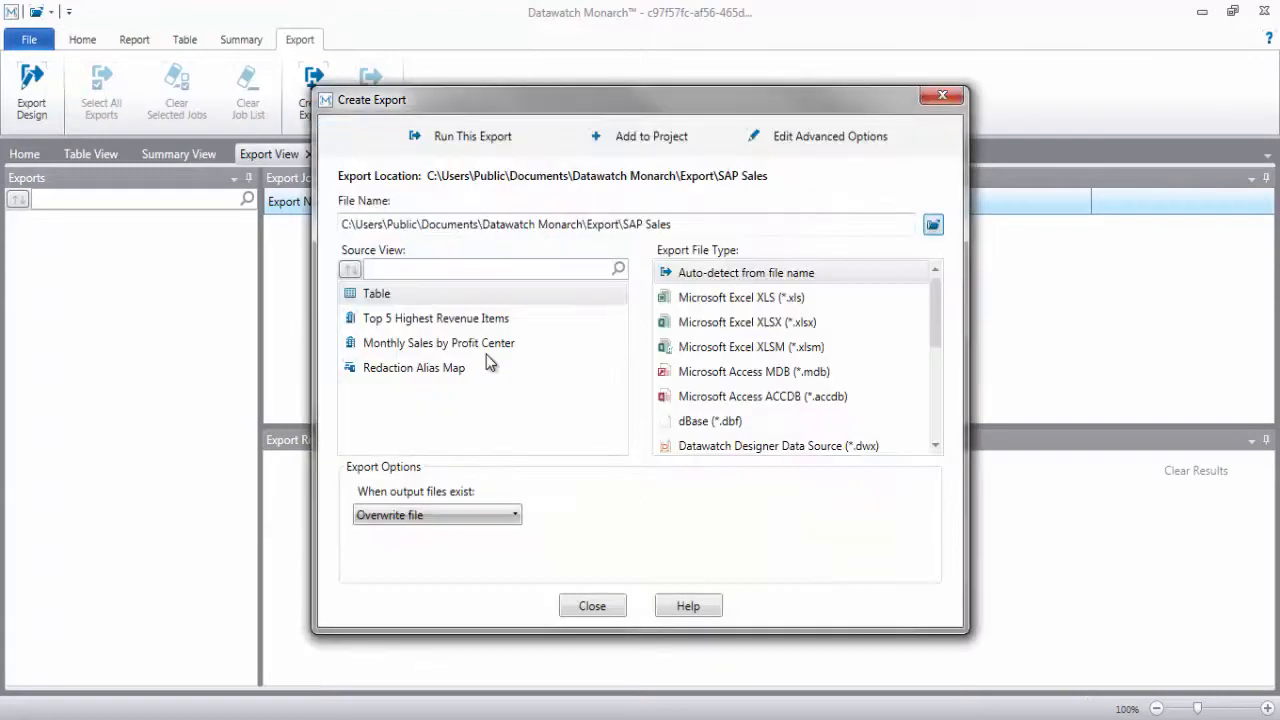
Step: Export the Top 5 Highest Revenue Items summary as XLSX, adding data to file, table named Top_5_Highest_Revenue_Items
click(436, 318)
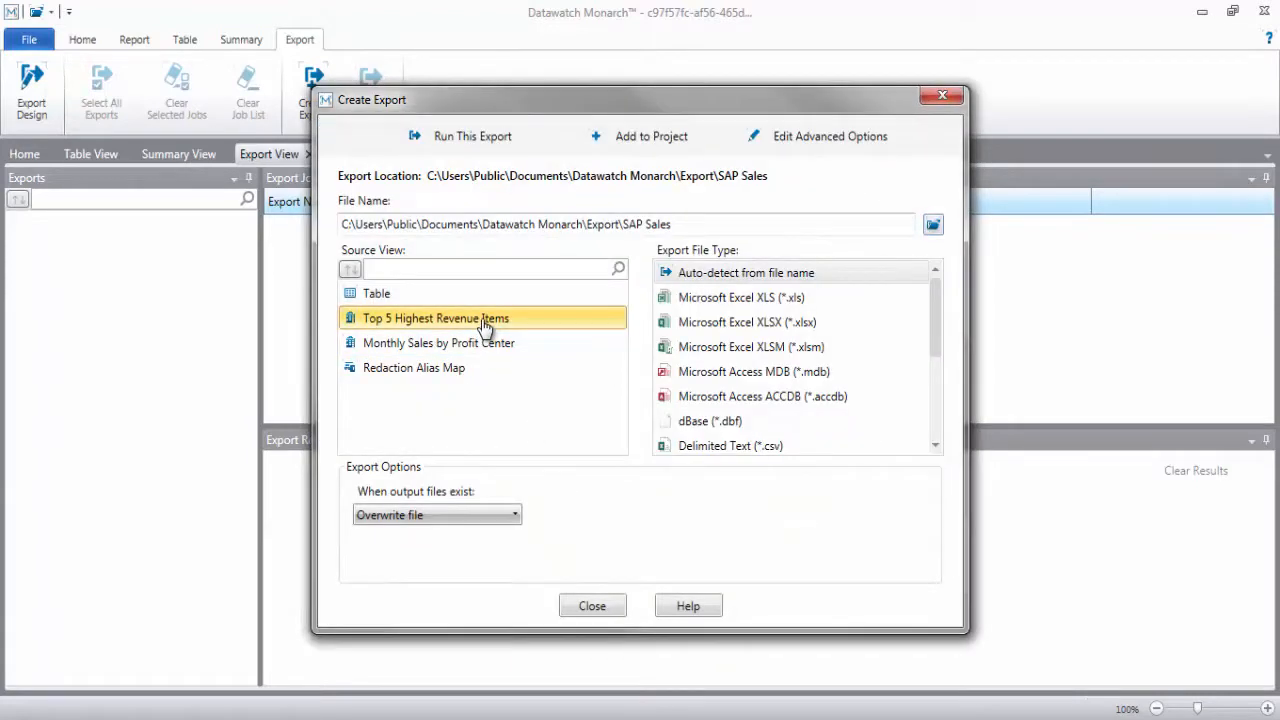
click(748, 320)
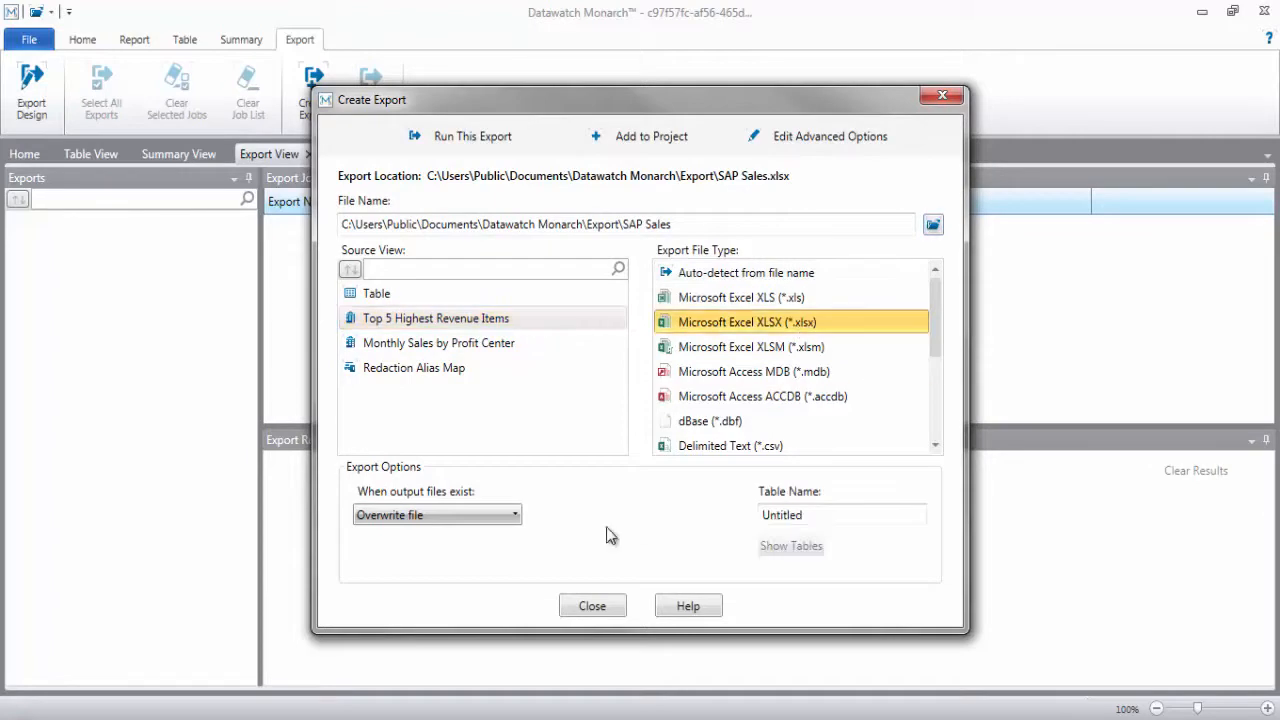
click(436, 514)
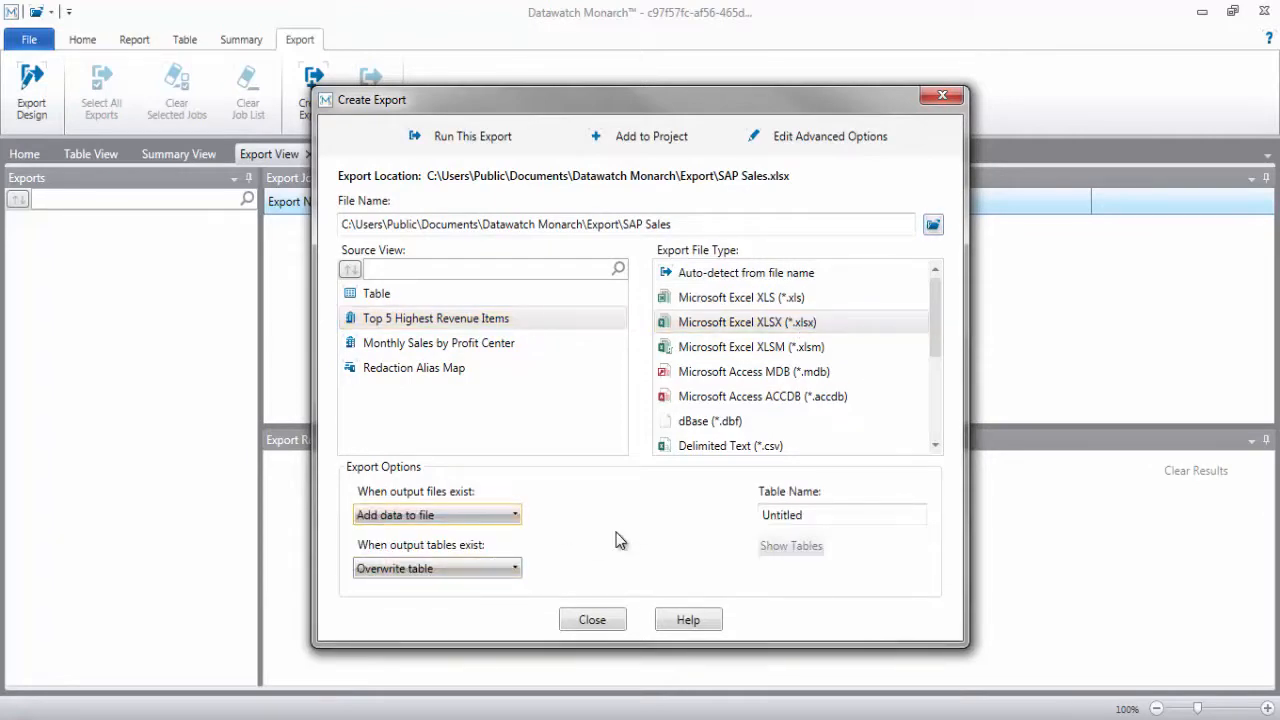
click(844, 514)
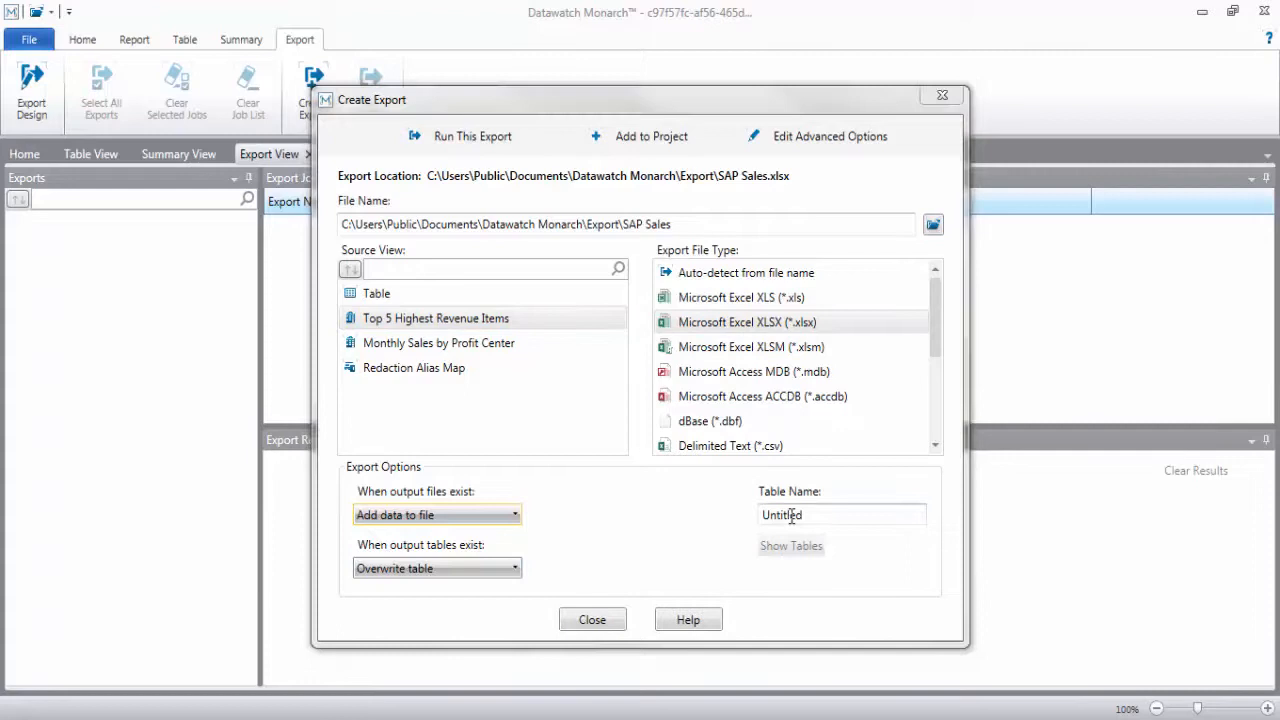
text(Top_5_Highest_Revenue_Items)
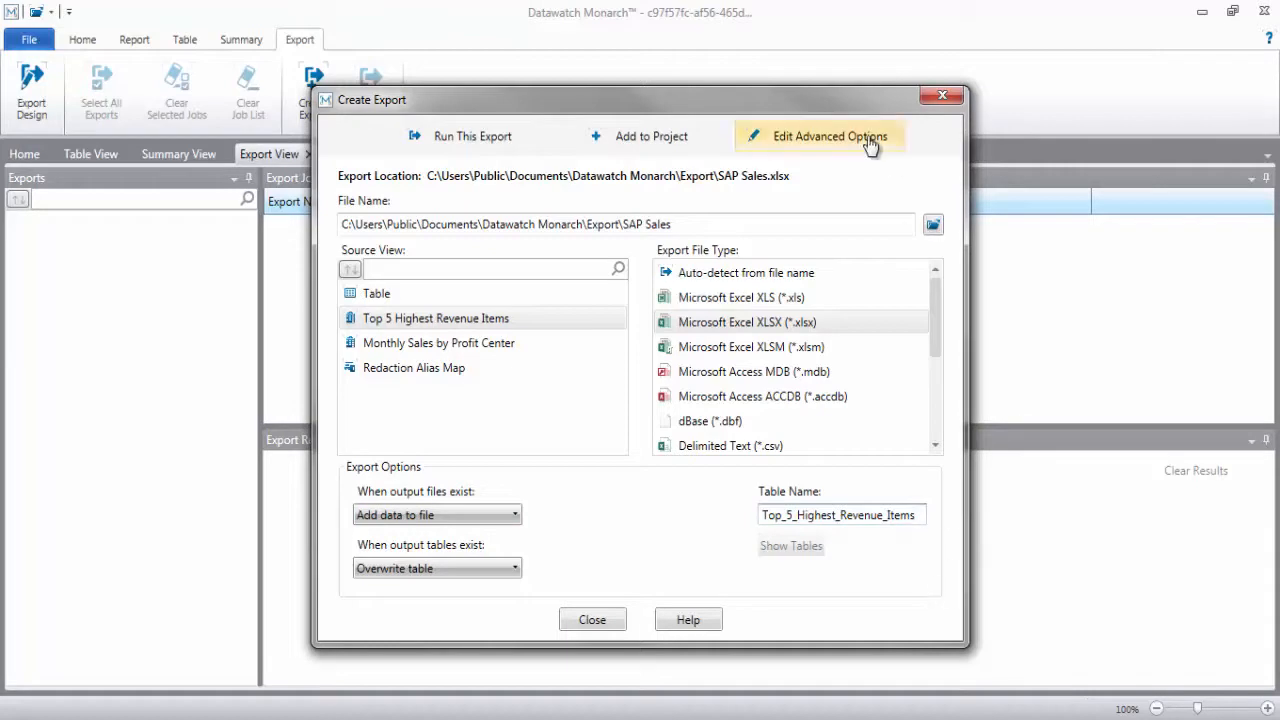
click(830, 136)
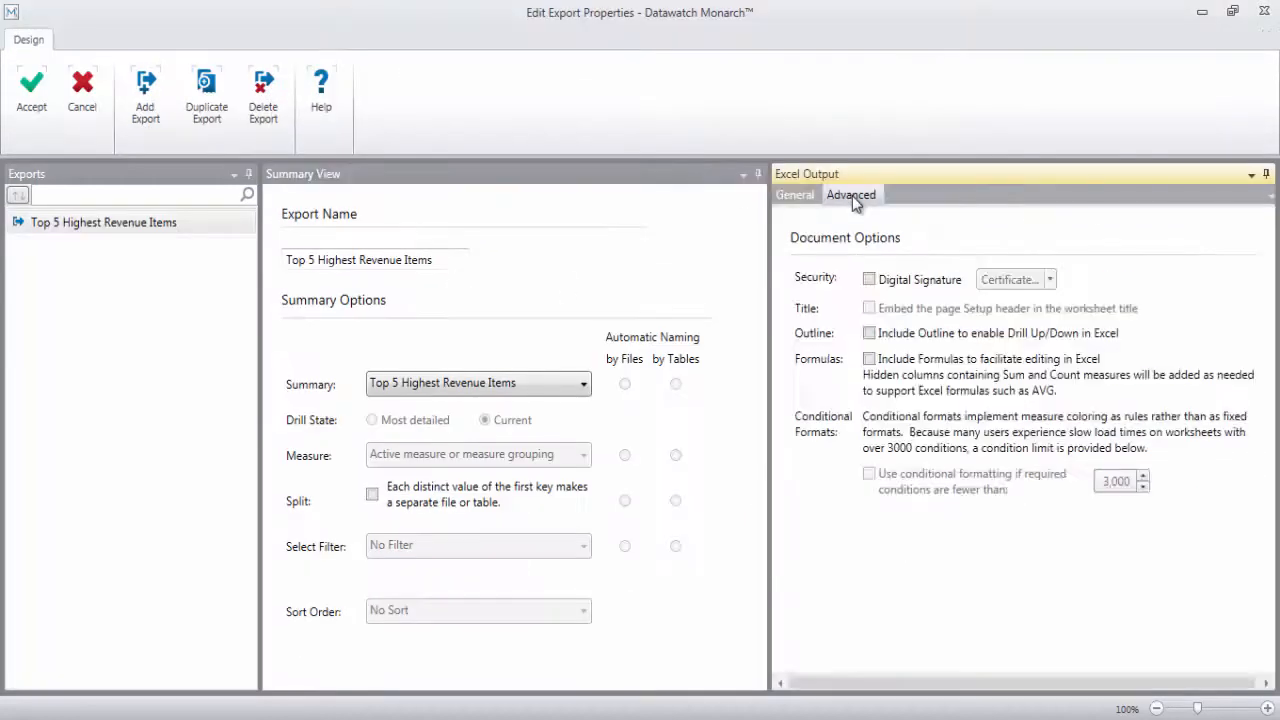
Step: Add exports for Monthly Sales by Profit Center to SAP Sales.xlsx and the table to SAP Sales Pivot.xlsx
click(868, 360)
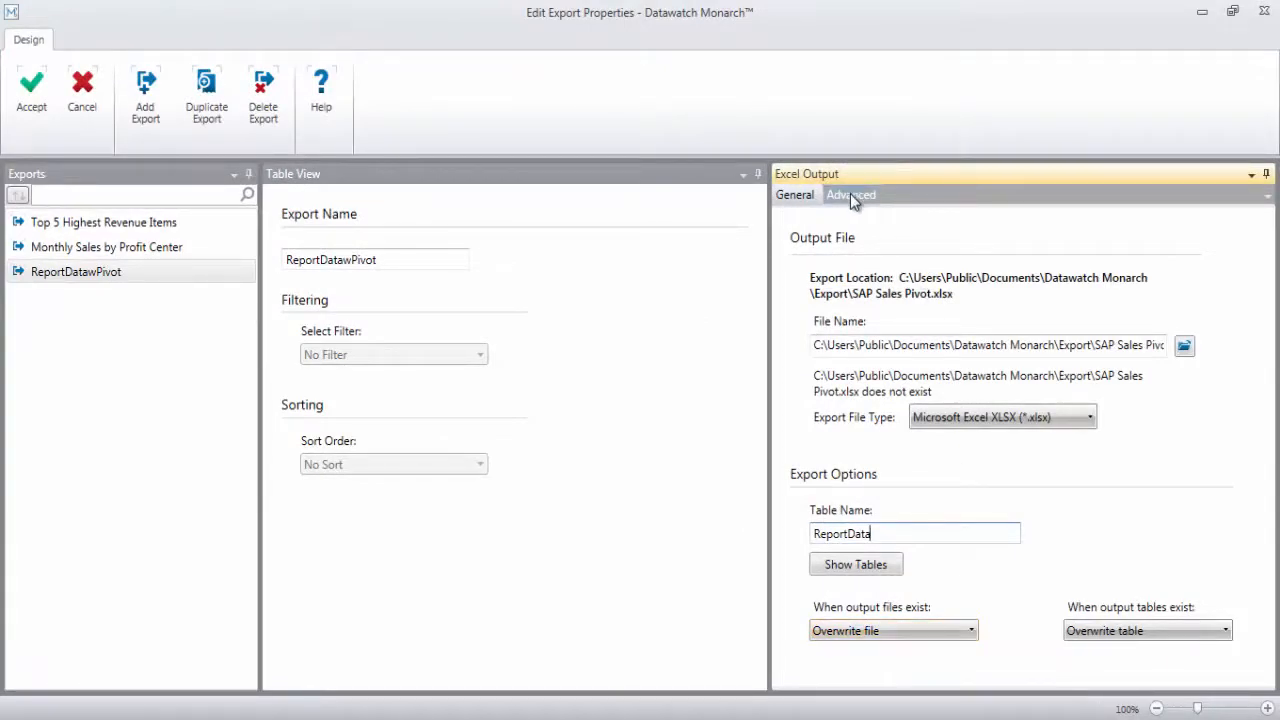
click(852, 194)
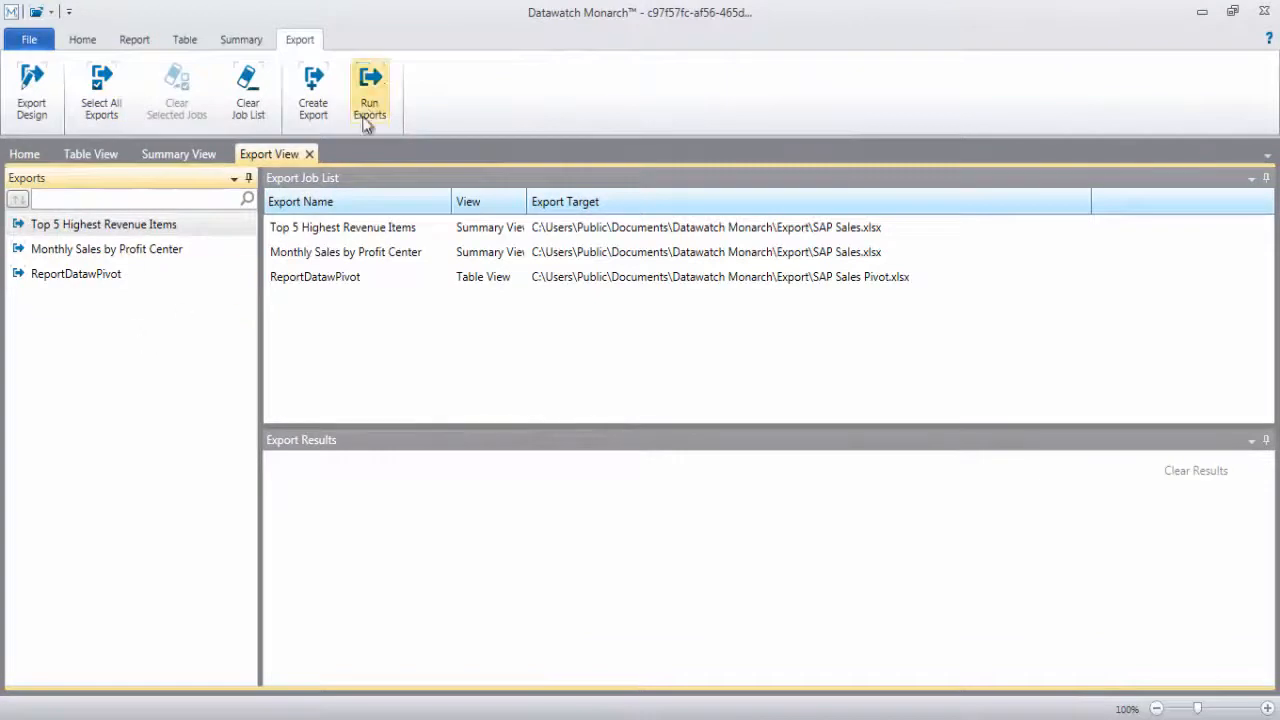
Step: Run all export jobs and view the PivotTable sheet of SAP Sales Pivot.xlsx in Excel
click(368, 96)
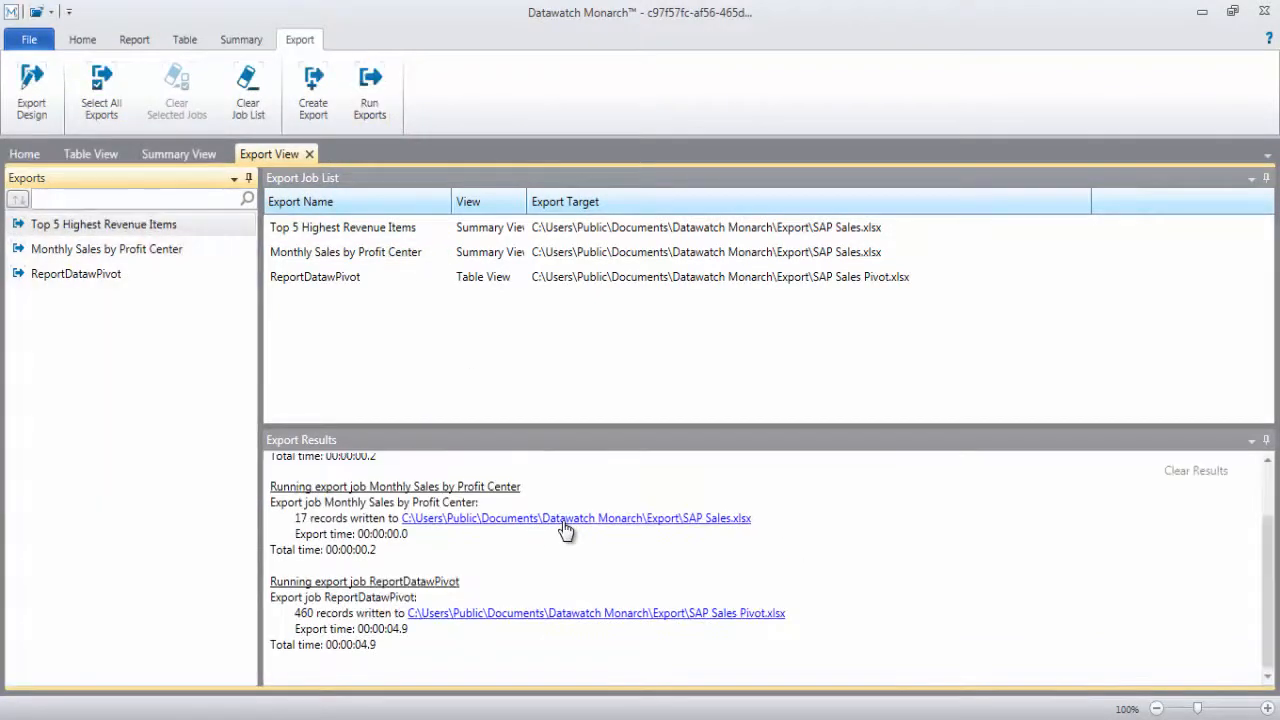
click(576, 518)
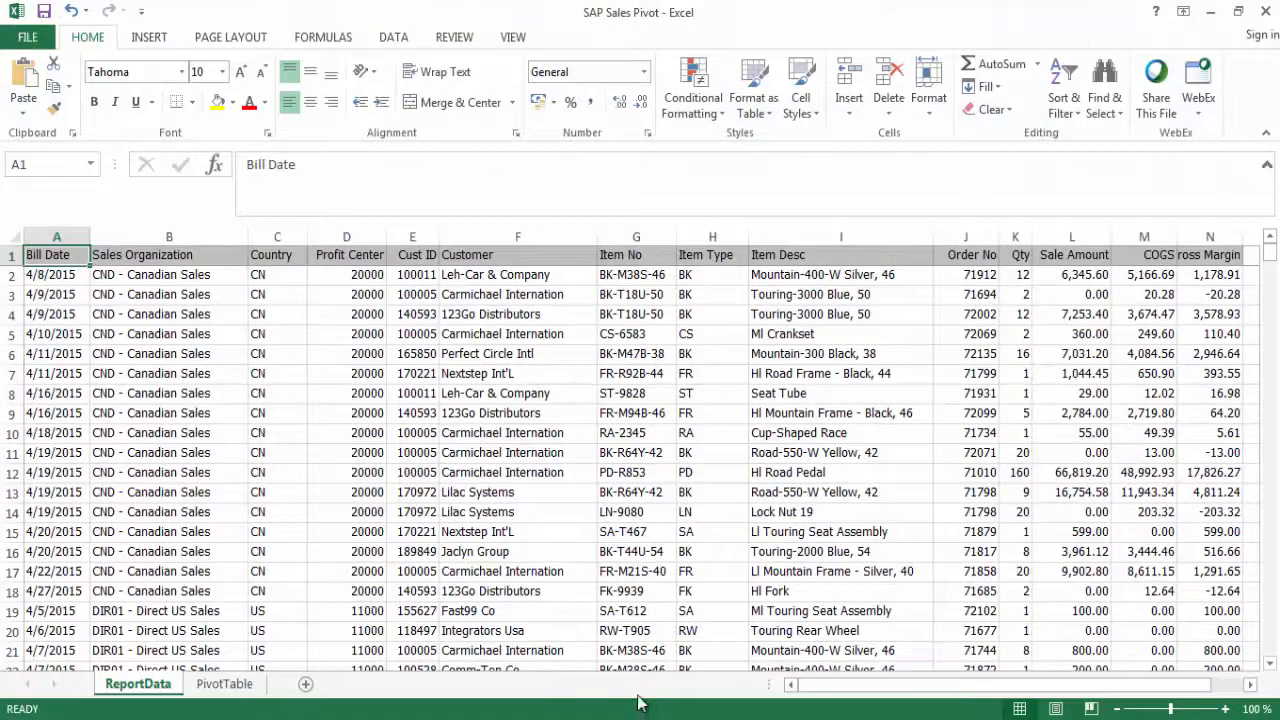
click(224, 684)
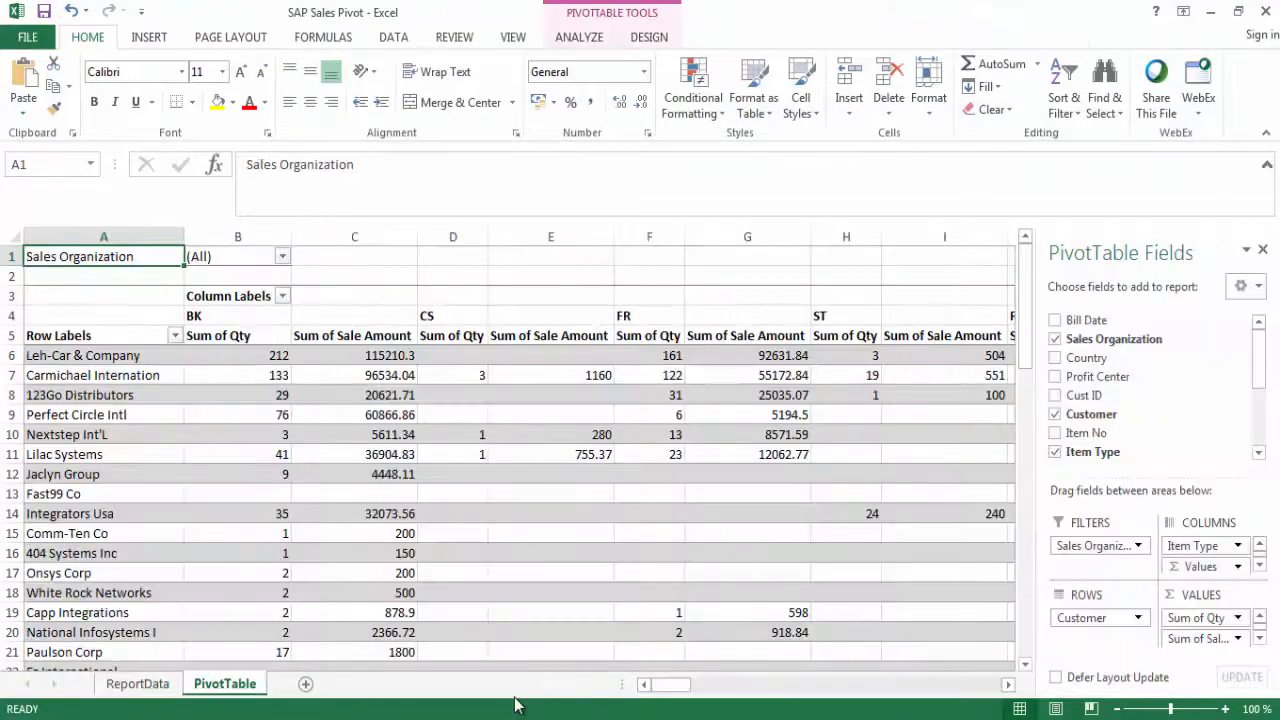